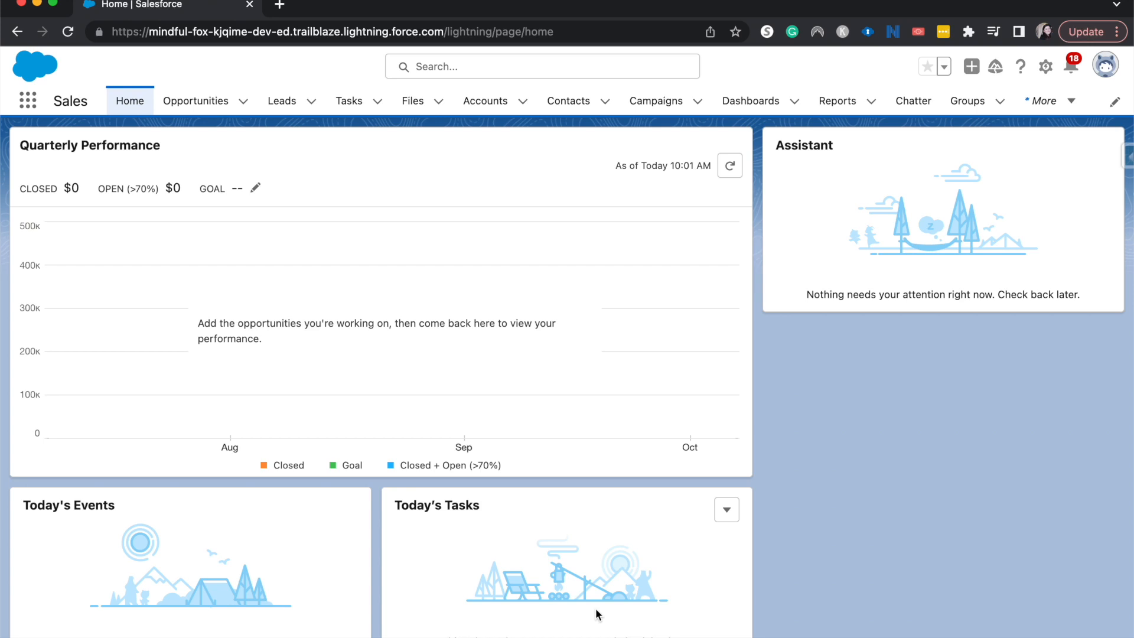
pyautogui.moveTo(832, 261)
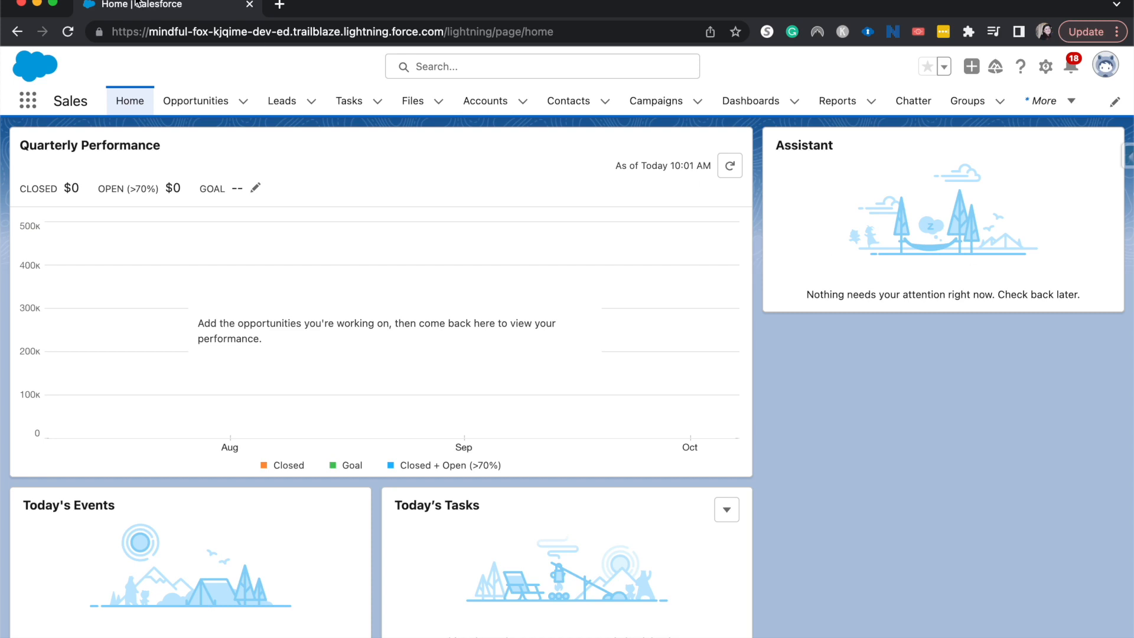
# Reach the Surveys list through the App Launcher search for 'surv'
pyautogui.click(29, 100)
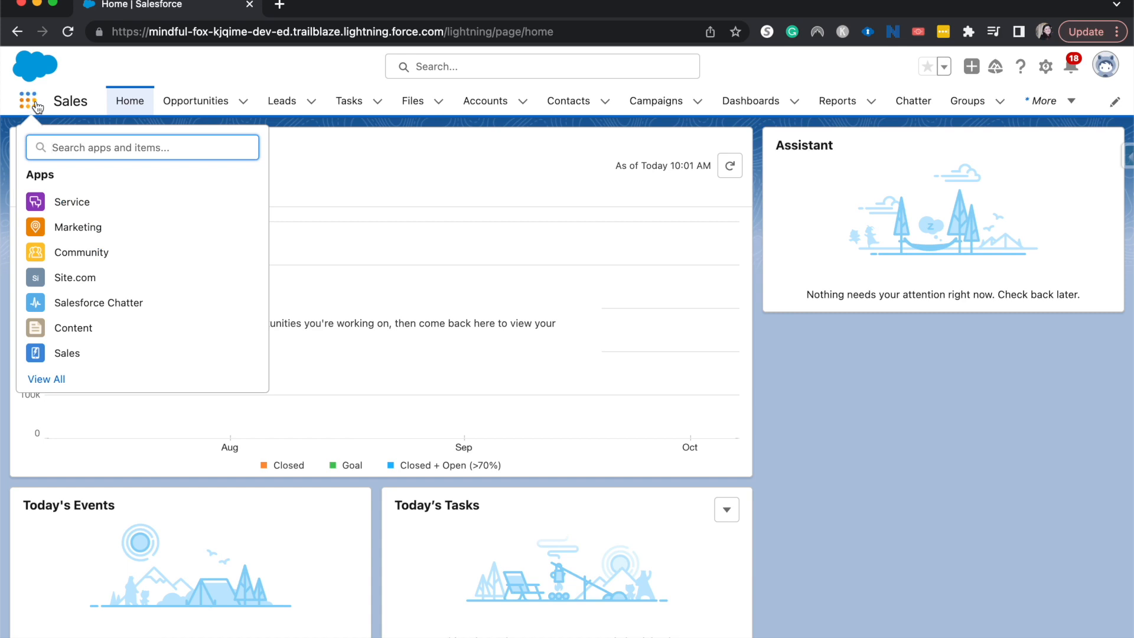
pyautogui.write('surv')
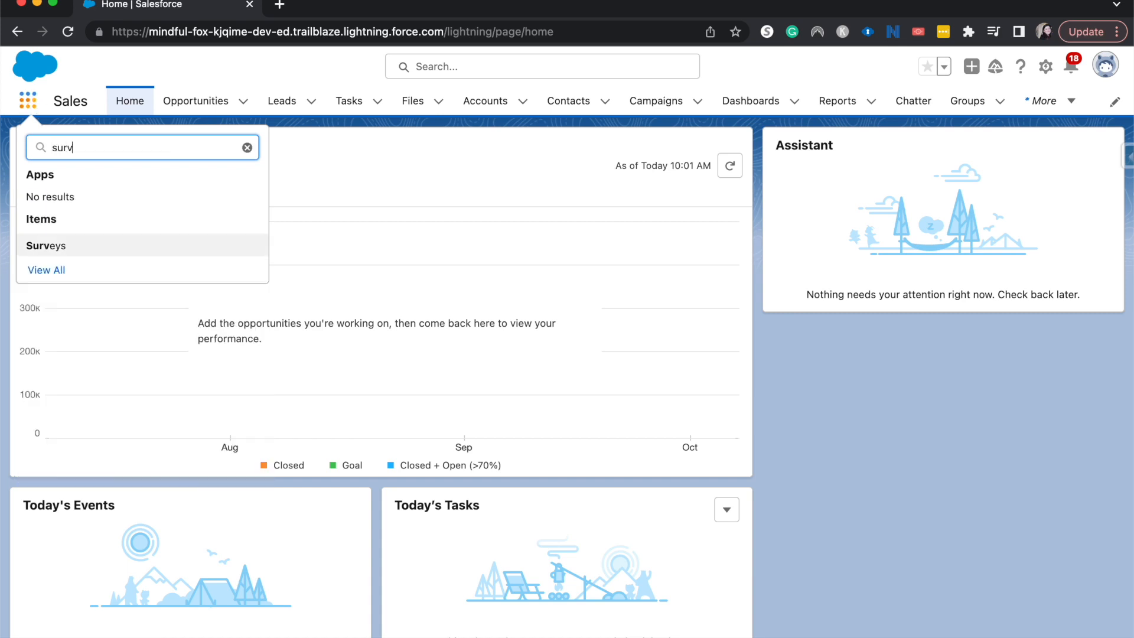
pyautogui.click(46, 246)
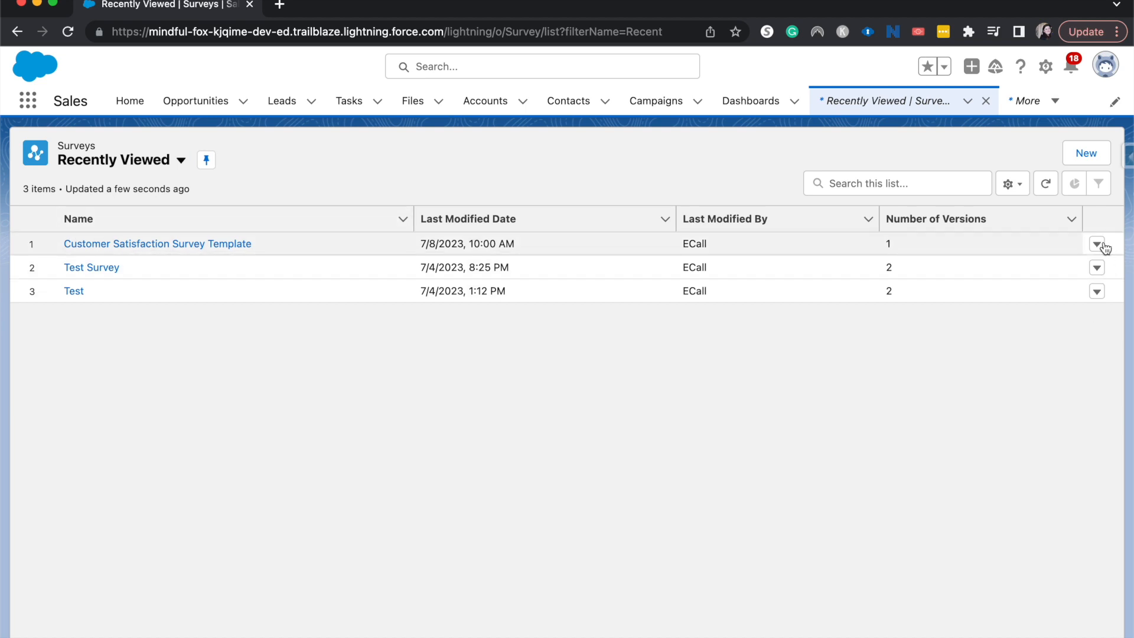
# Open the latest version of the Customer Satisfaction Survey Template for editing
pyautogui.click(1096, 244)
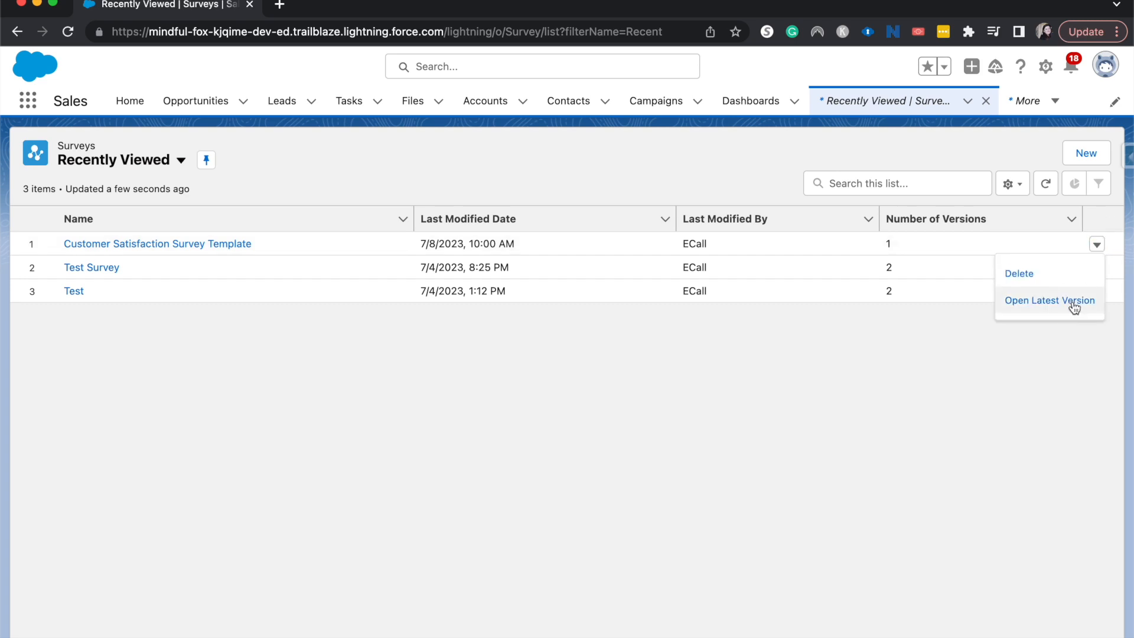
pyautogui.click(1049, 300)
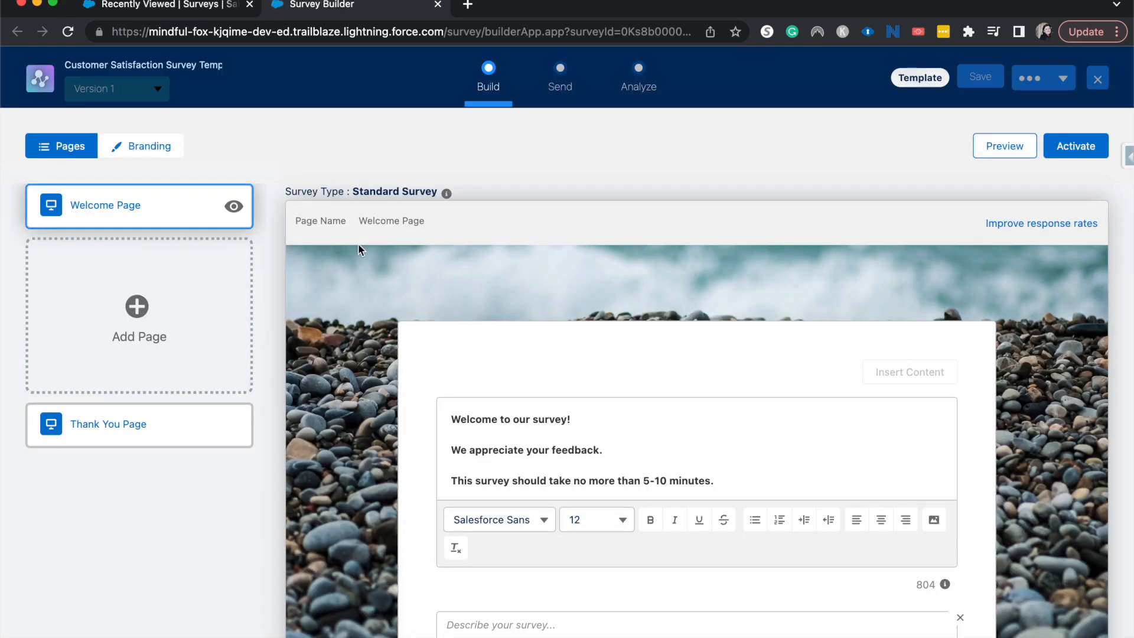
pyautogui.moveTo(255, 494)
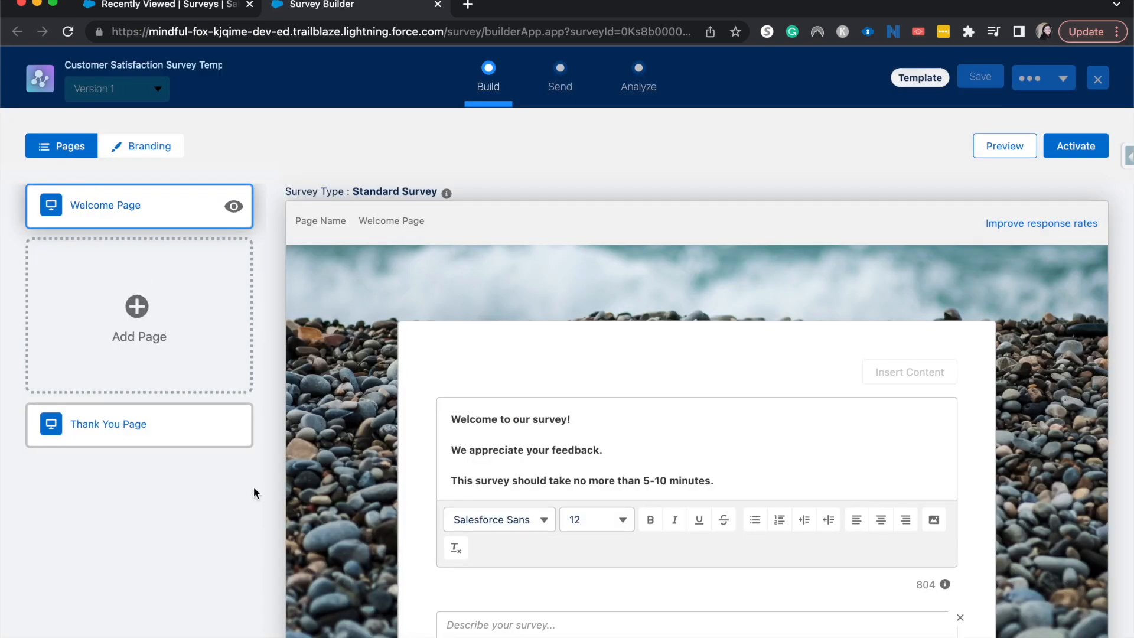
pyautogui.moveTo(171, 308)
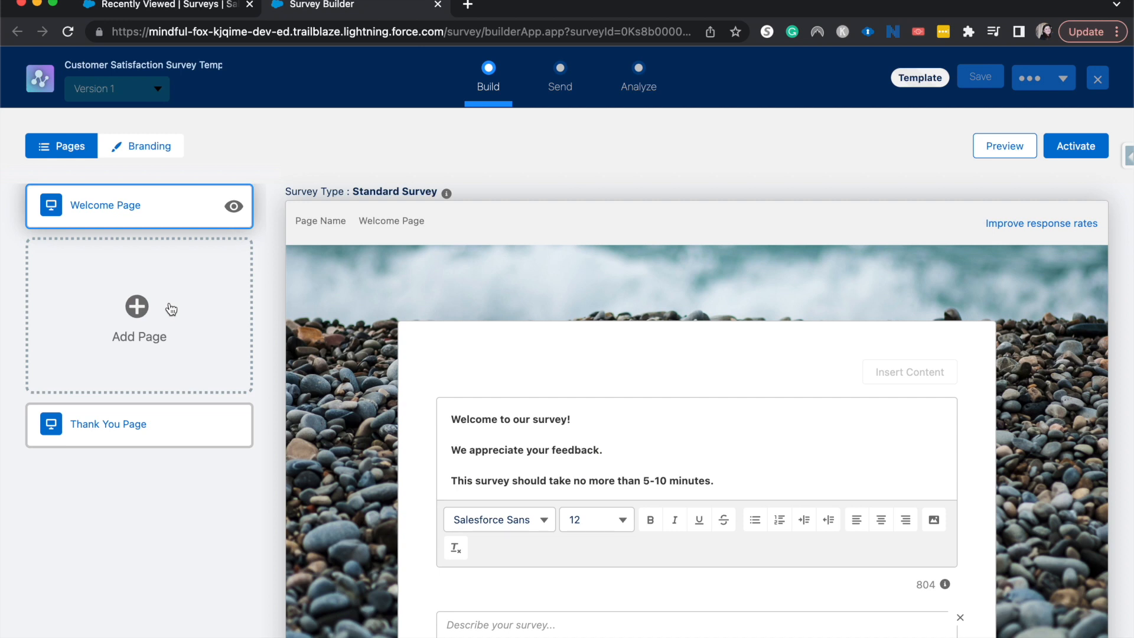
# Add a page with a Net Promoter Score question: 'Please rate your interaction with our brand!'
pyautogui.click(140, 305)
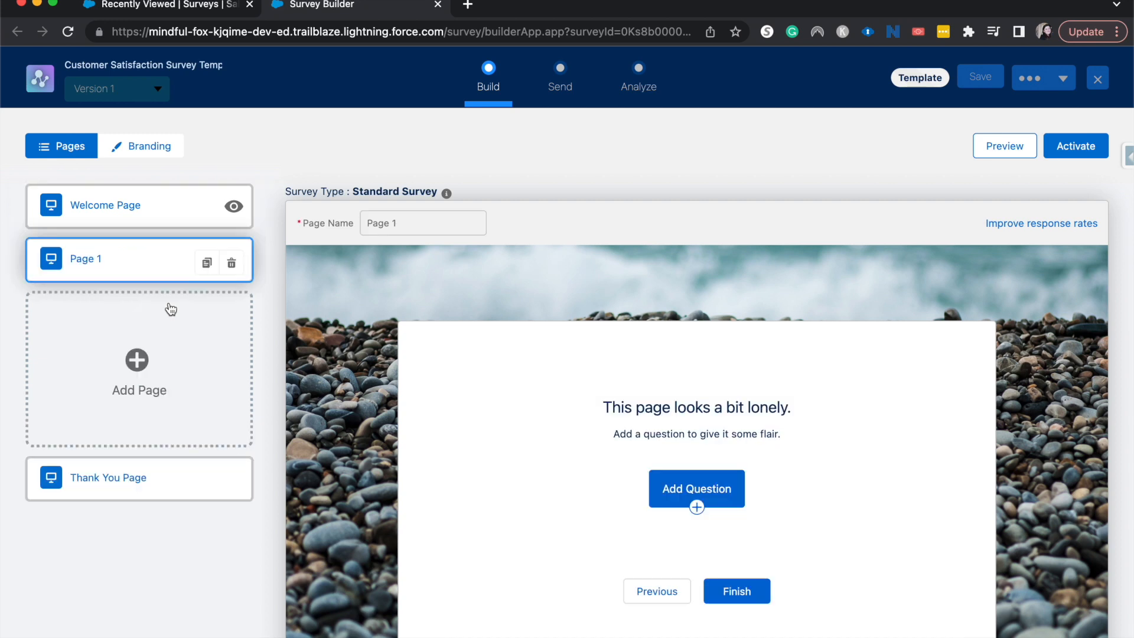
pyautogui.click(695, 488)
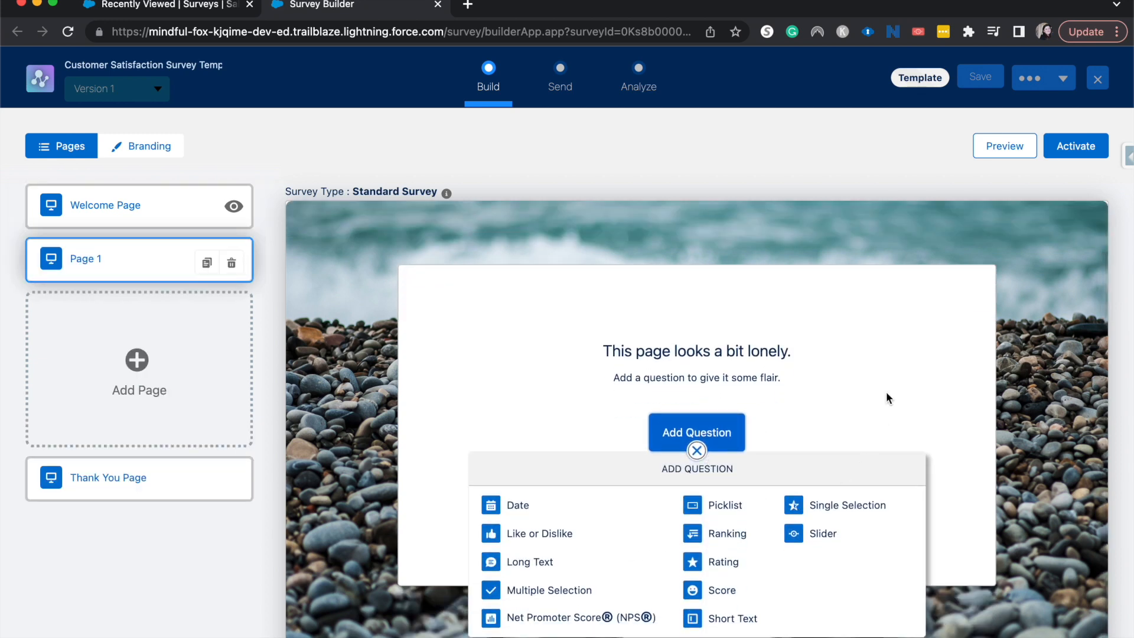
pyautogui.moveTo(518, 617)
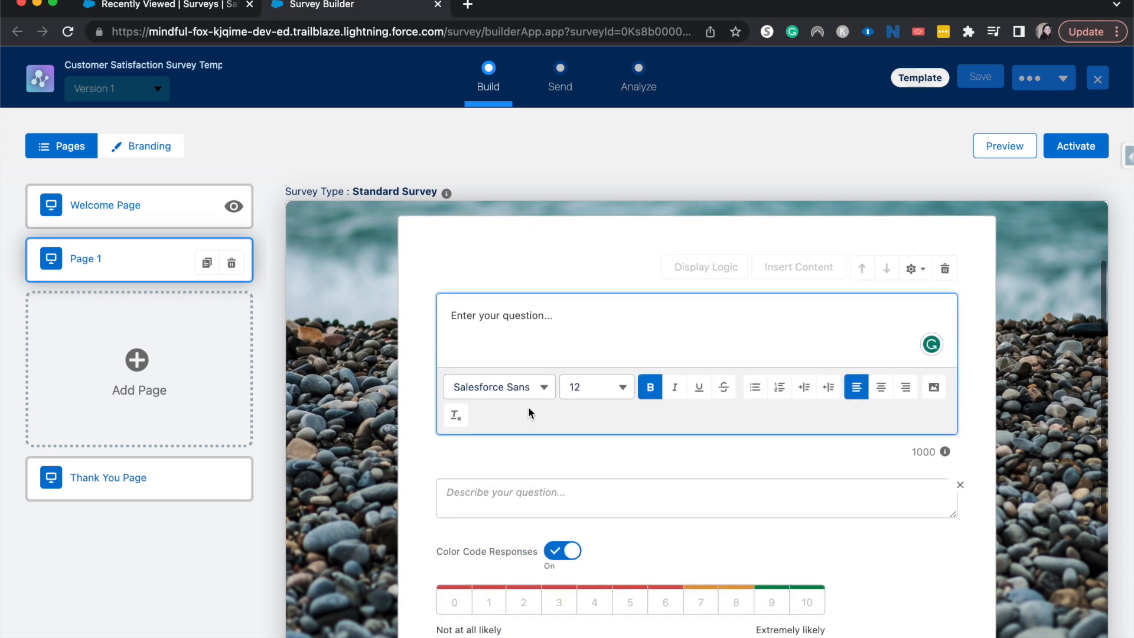
pyautogui.write('Please')
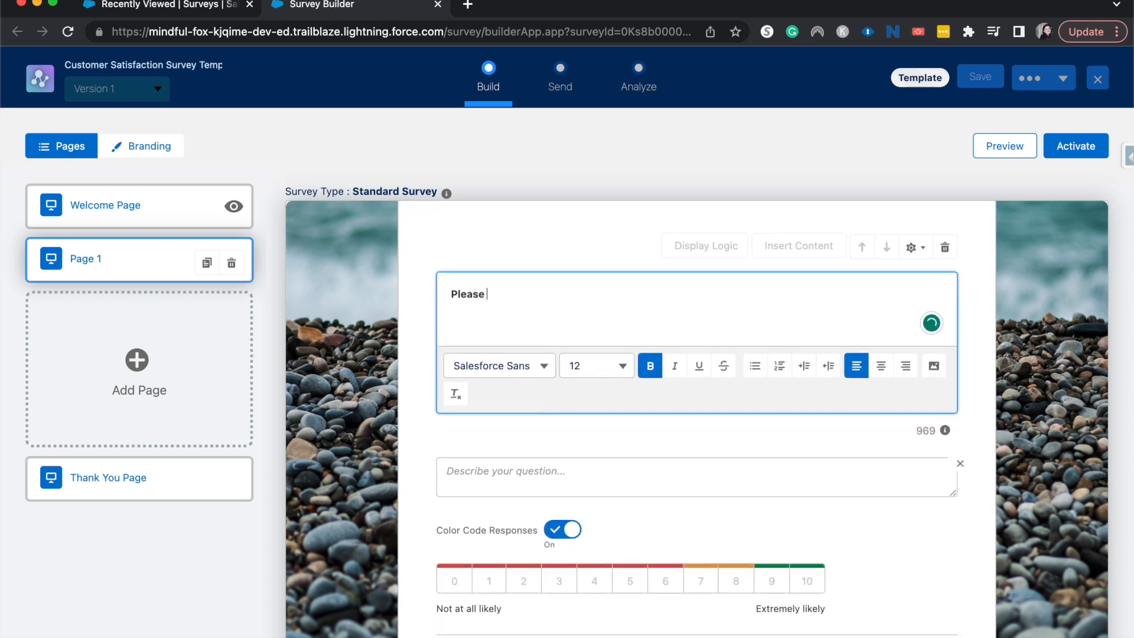
pyautogui.write('rate your int')
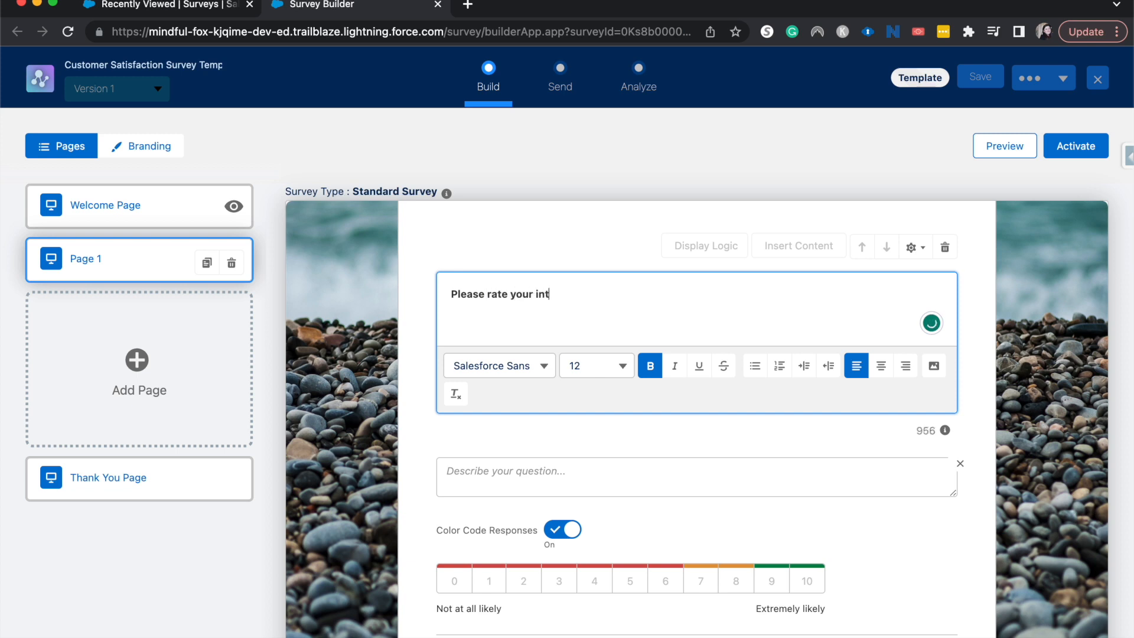
pyautogui.write('eration')
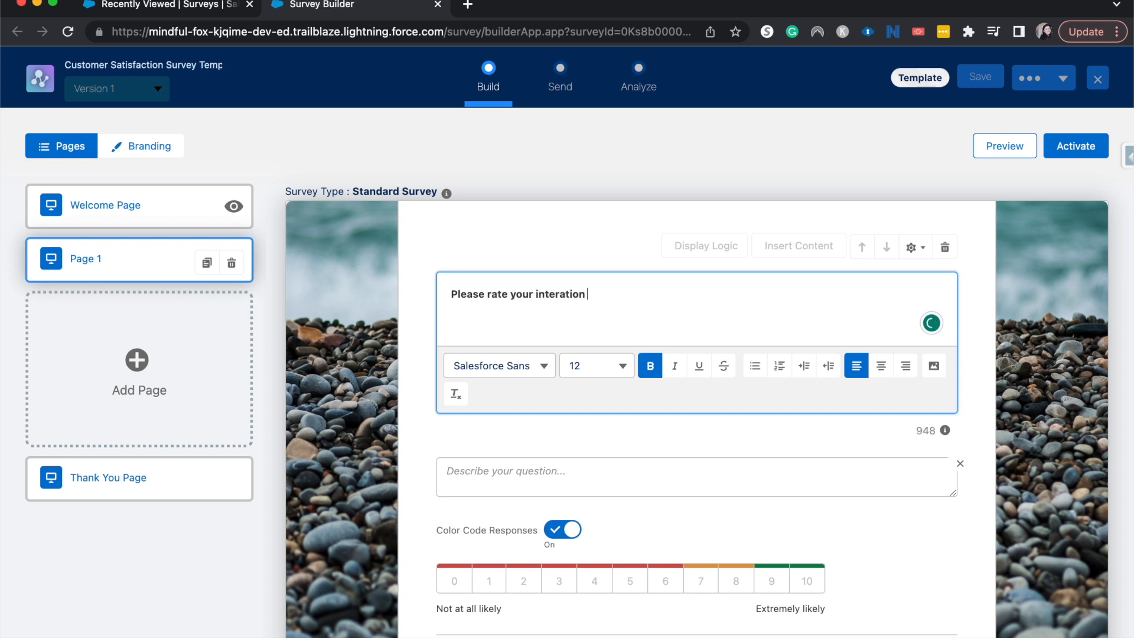
pyautogui.write('with our brand!')
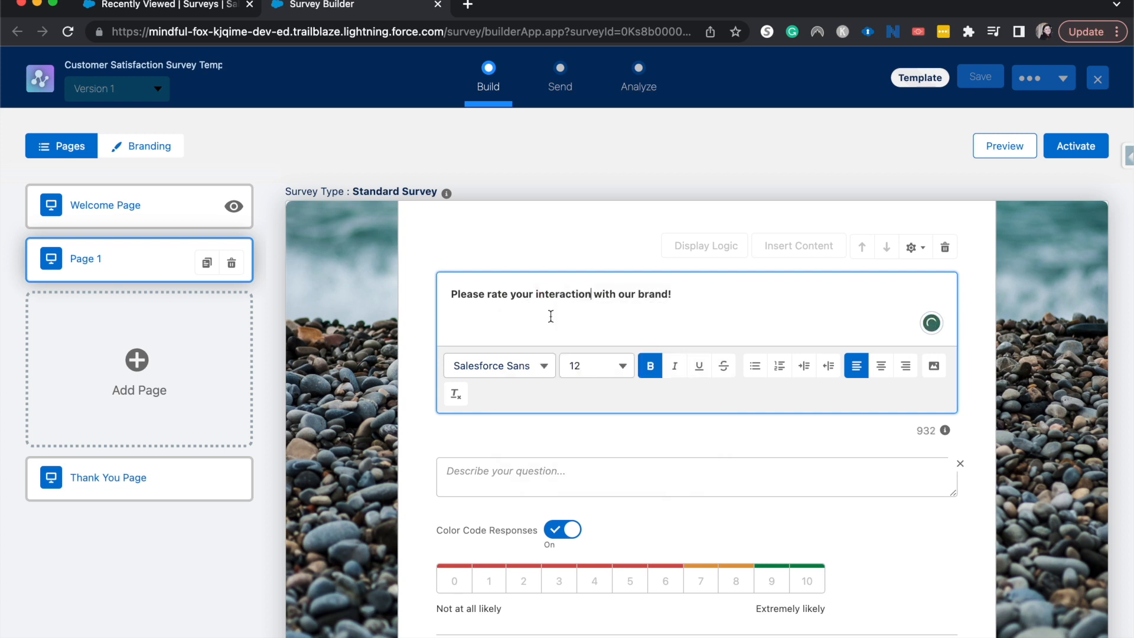
pyautogui.scroll(-3)
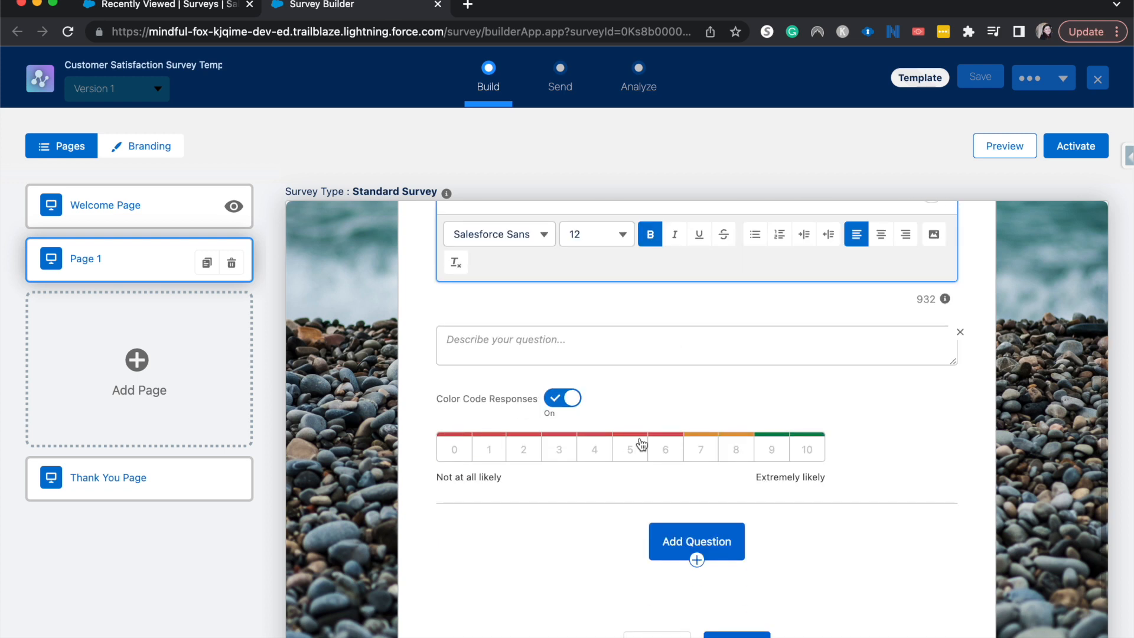
pyautogui.scroll(-3)
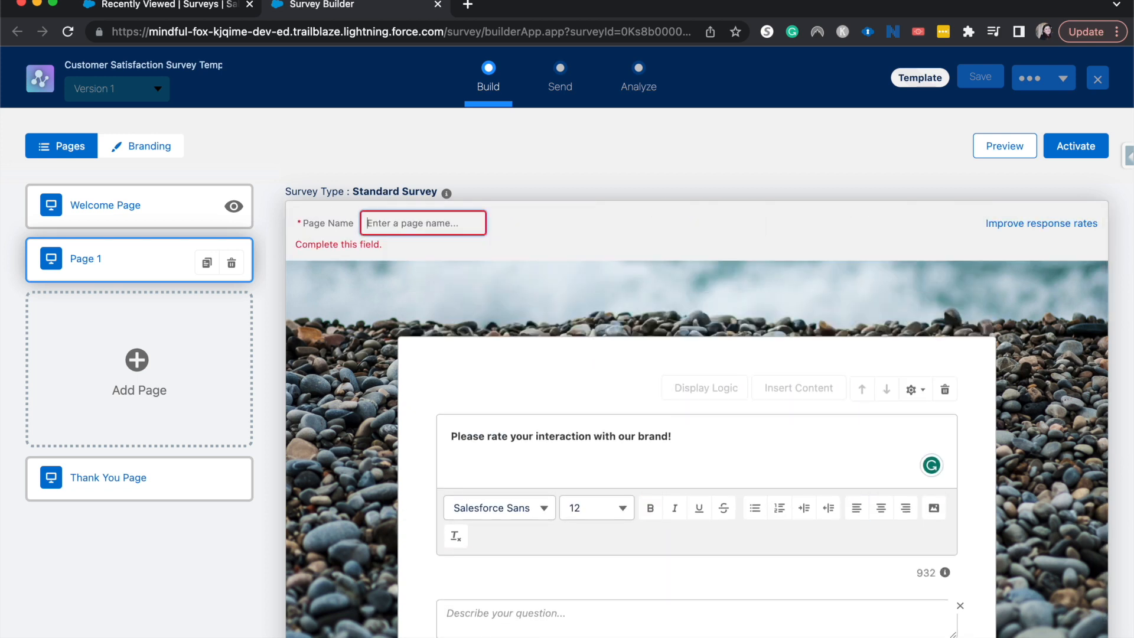
# Set the page name to 'Rate interaction page'
pyautogui.write('Rate inte')
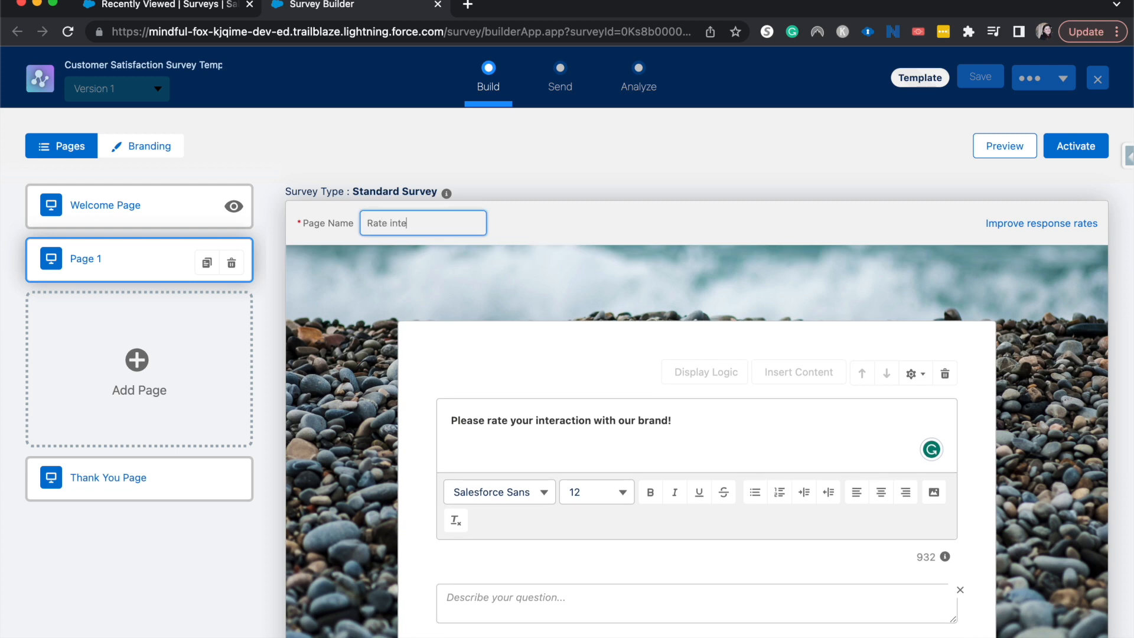
pyautogui.write('raction page')
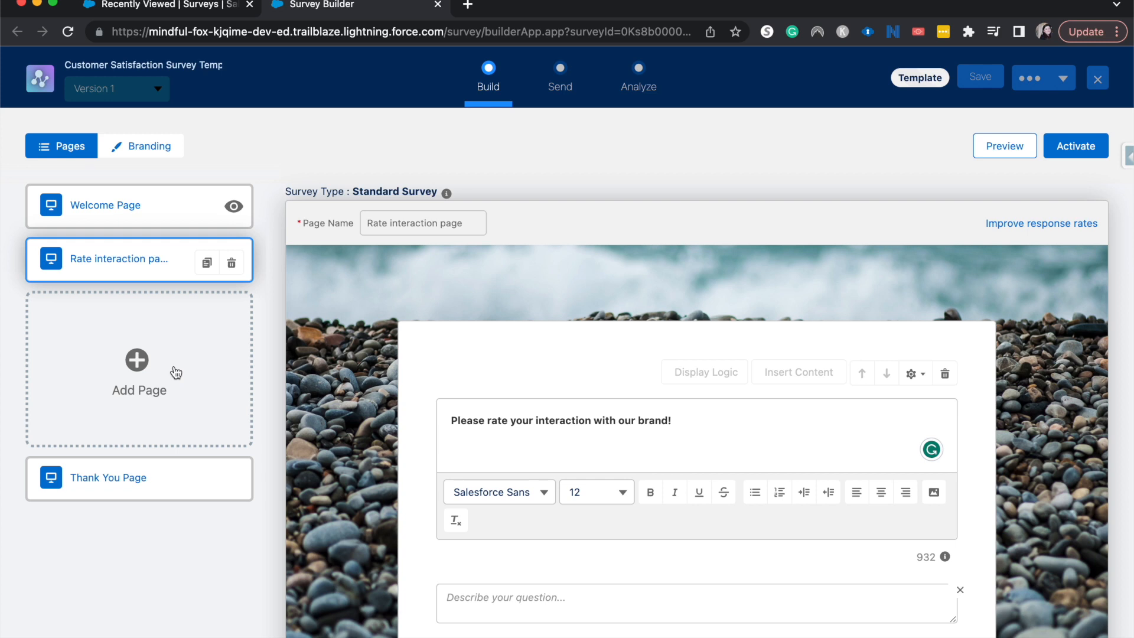
# Add a third page named 'Improvements' and start a new question on it
pyautogui.click(136, 357)
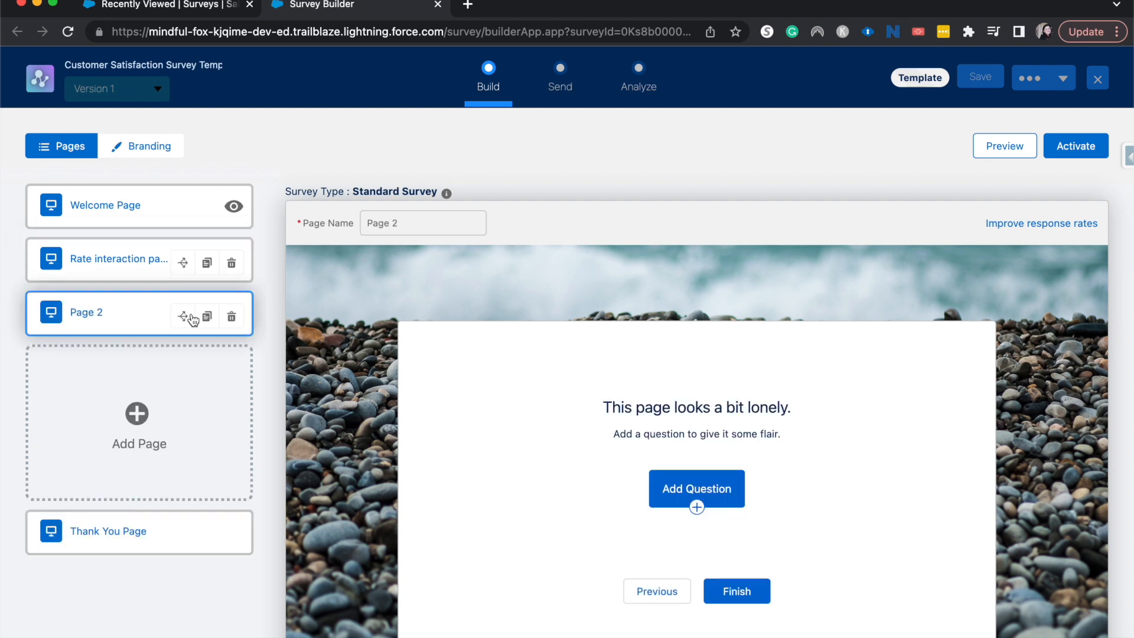
pyautogui.click(423, 223)
pyautogui.write('Improvements')
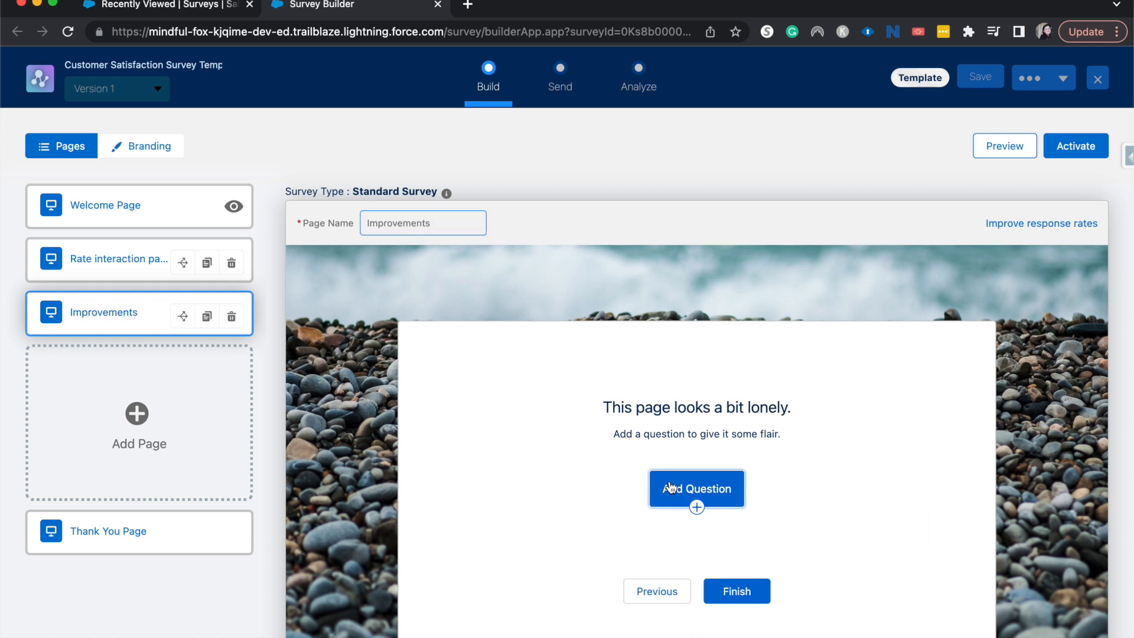
pyautogui.click(696, 488)
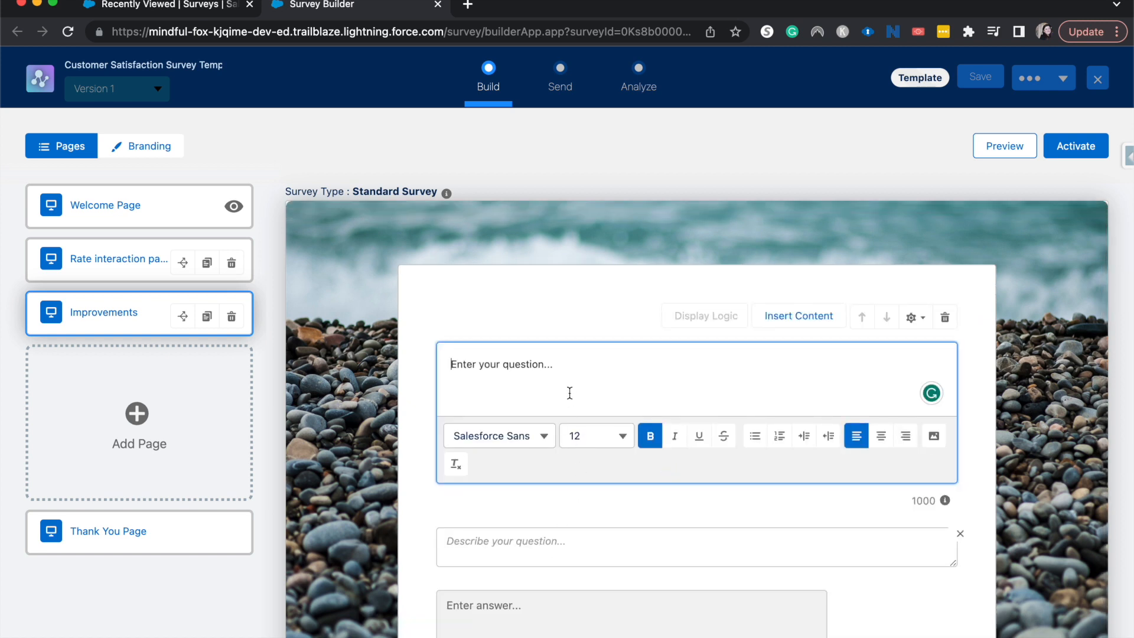
# Write 'We're sorry to hear about your poor experience', fixing the spelling of 'experience'
pyautogui.write("We're so")
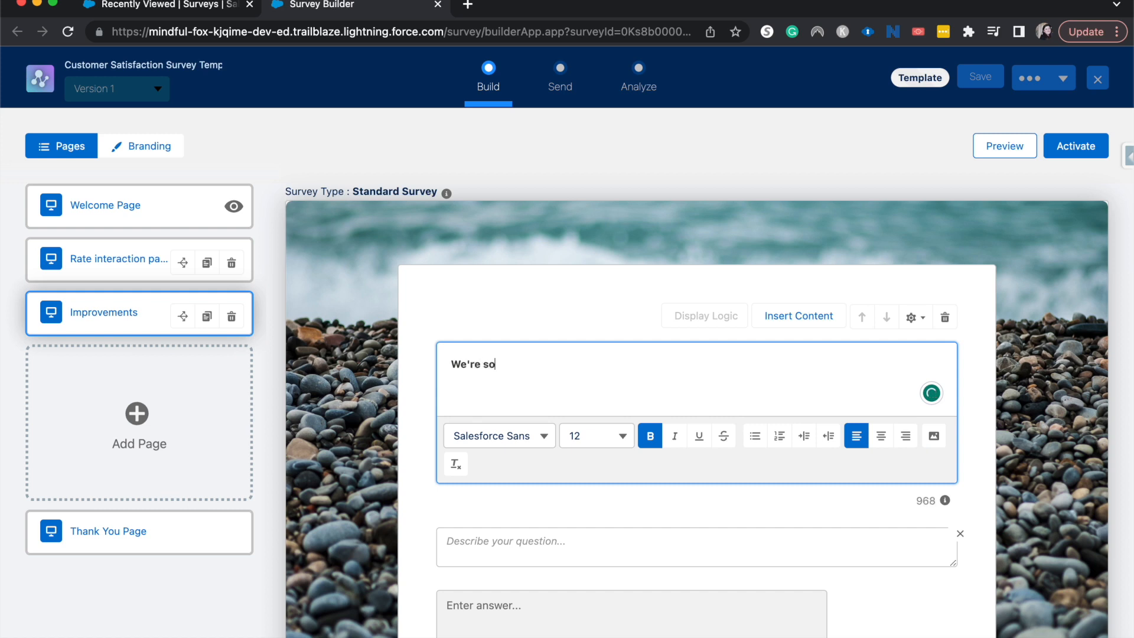
pyautogui.write('rry to hear a')
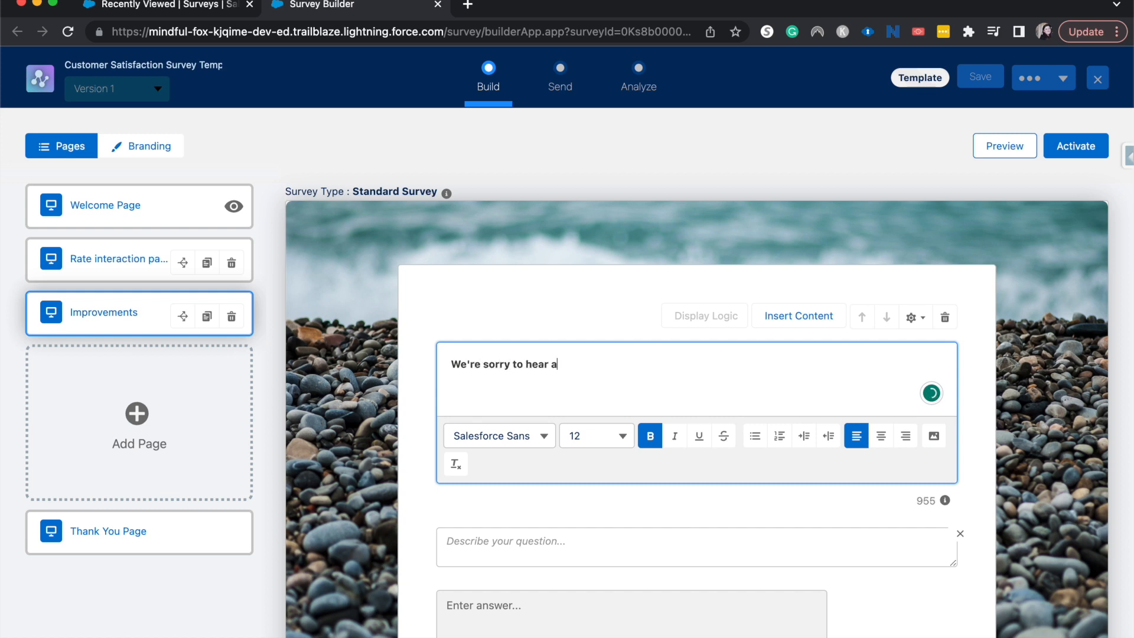
pyautogui.write('bout your poor')
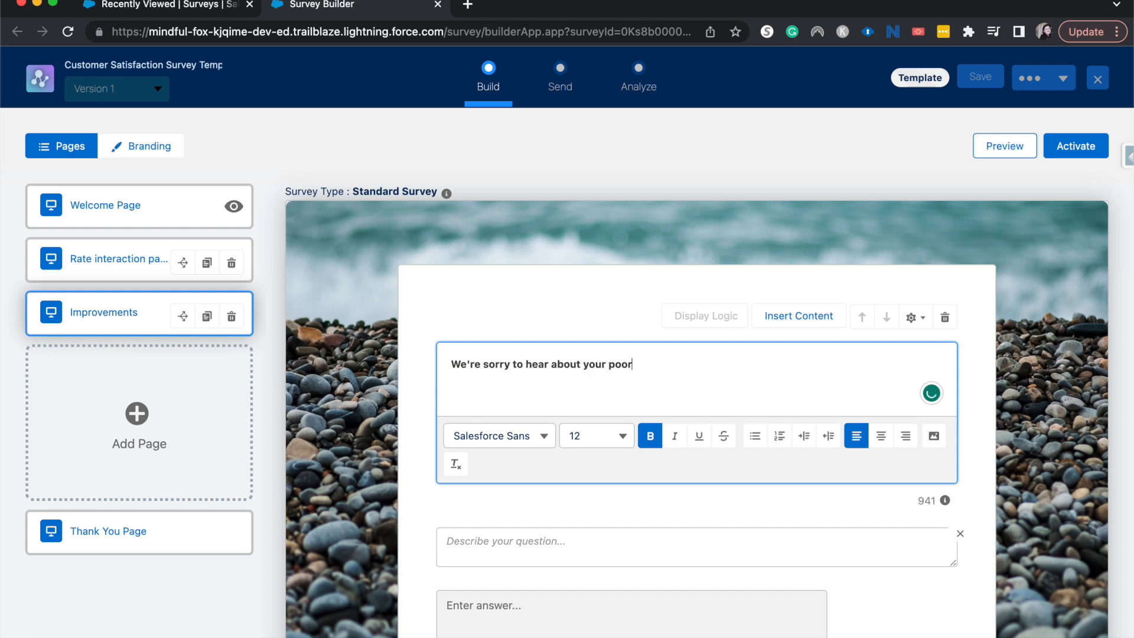
pyautogui.write('expereince.')
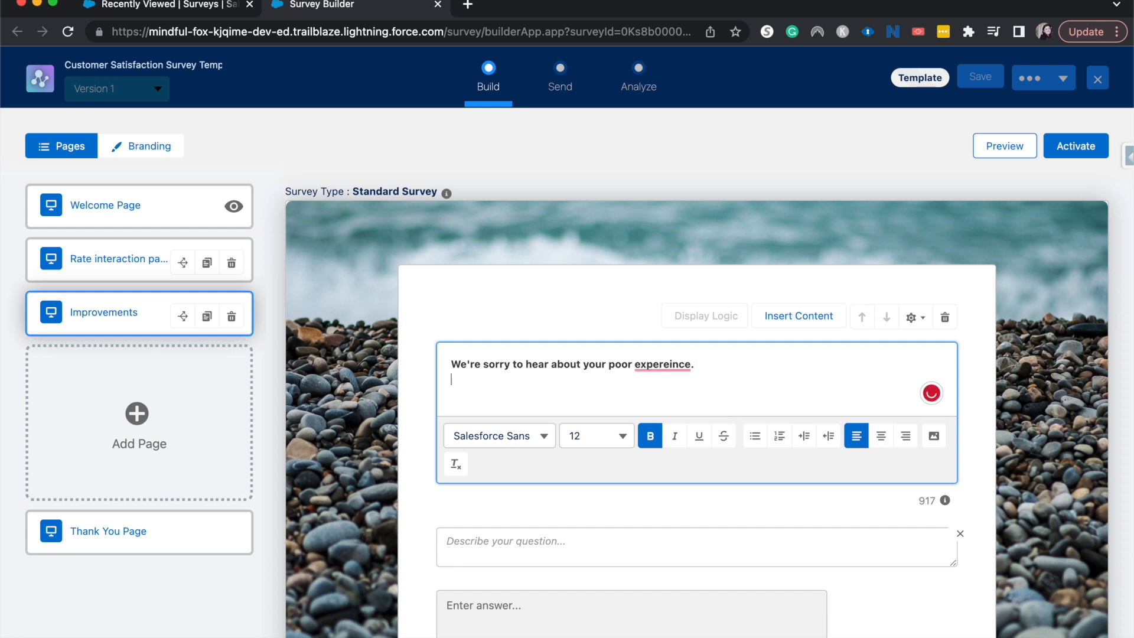
pyautogui.click(659, 364)
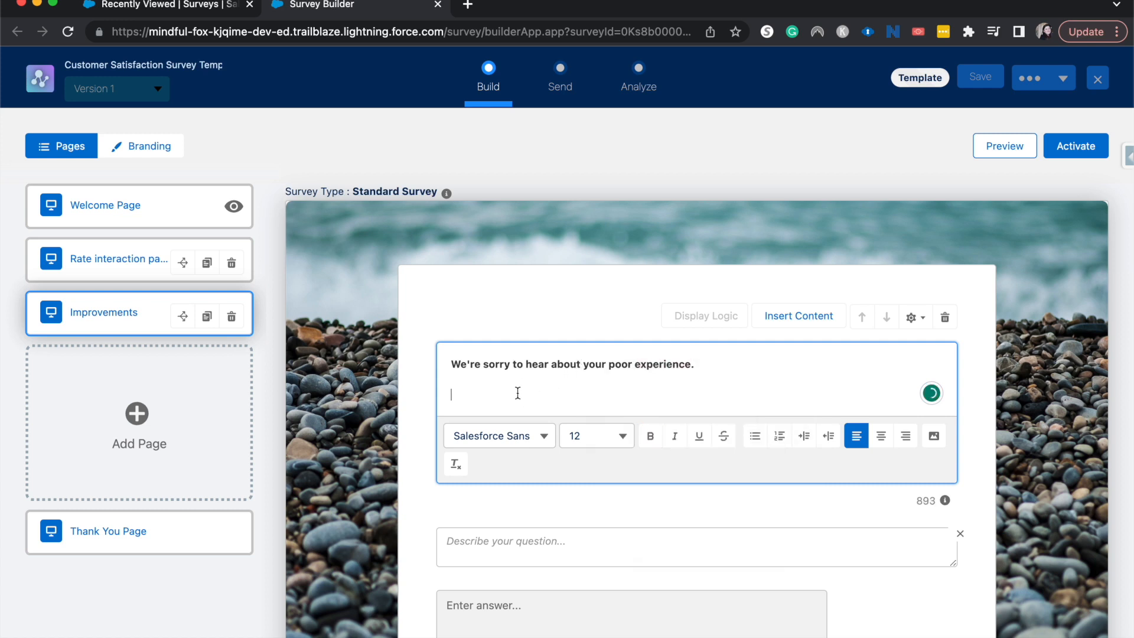
# Finish the question with 'Please let us know what we can do better!'
pyautogui.write('Please')
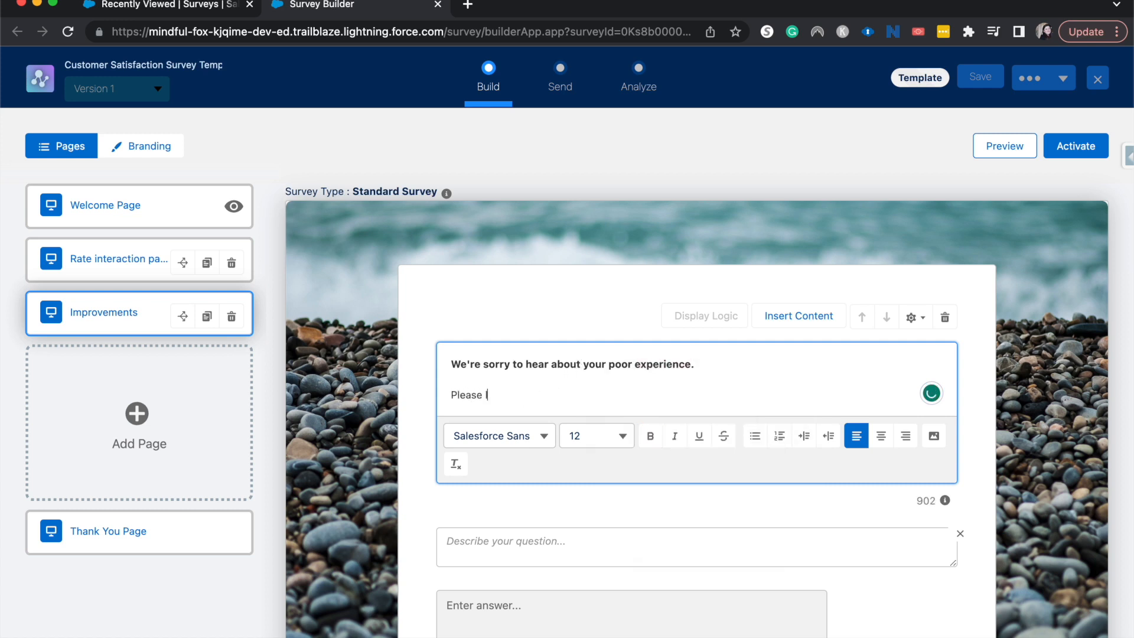
pyautogui.write('let us know')
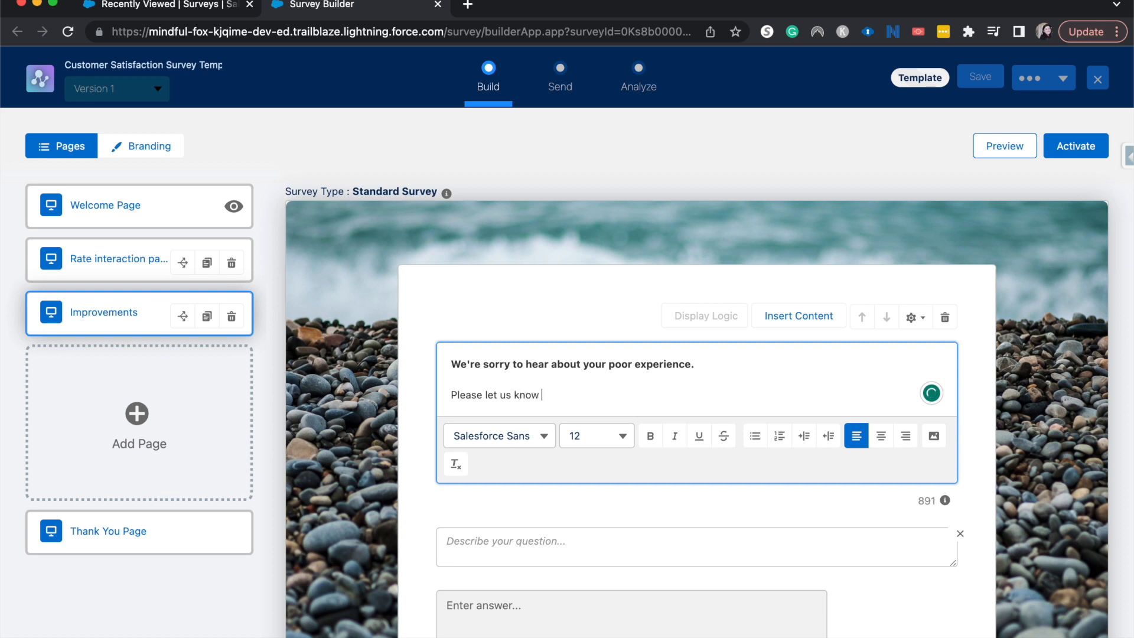
pyautogui.write('what we can')
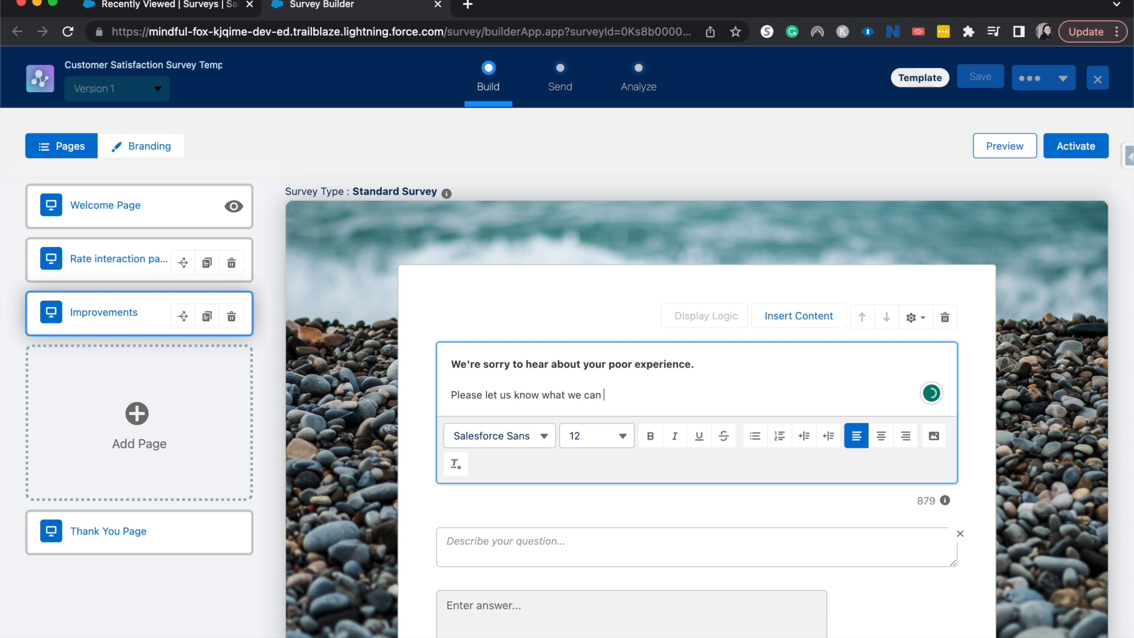
pyautogui.write('do better!')
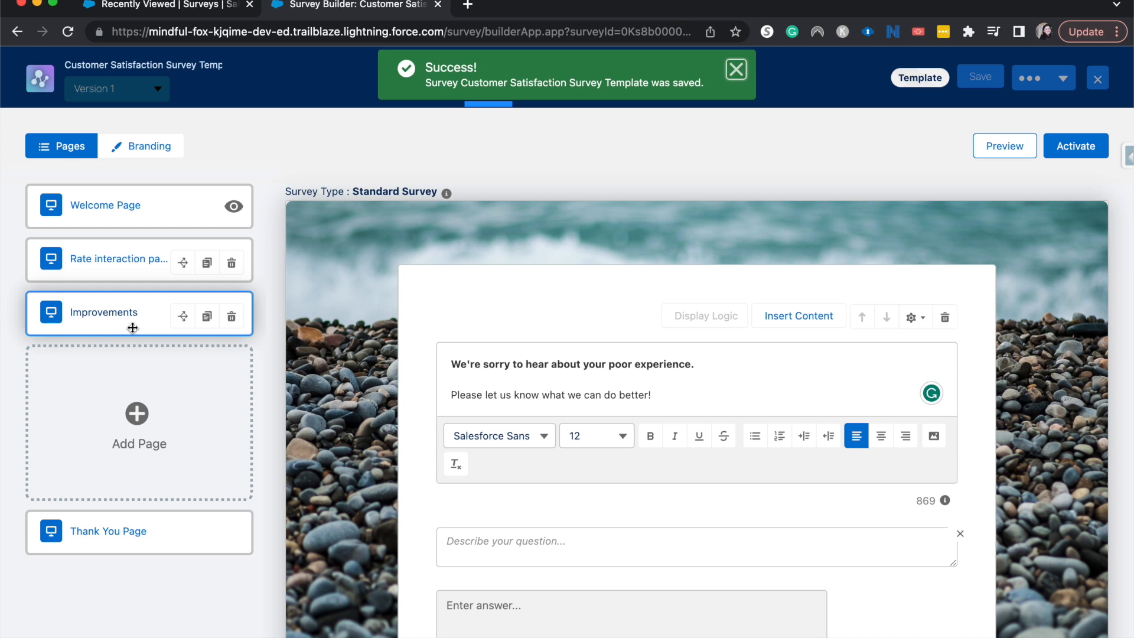
pyautogui.moveTo(132, 327)
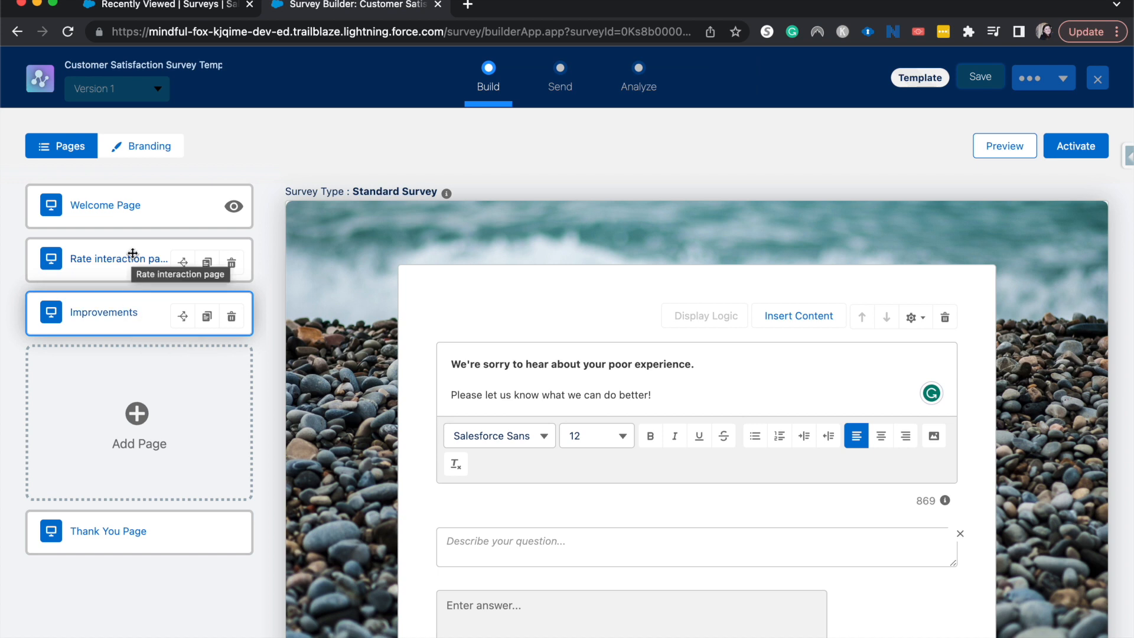
# Switch to the Rate interaction page showing its brand-rating question
pyautogui.click(119, 259)
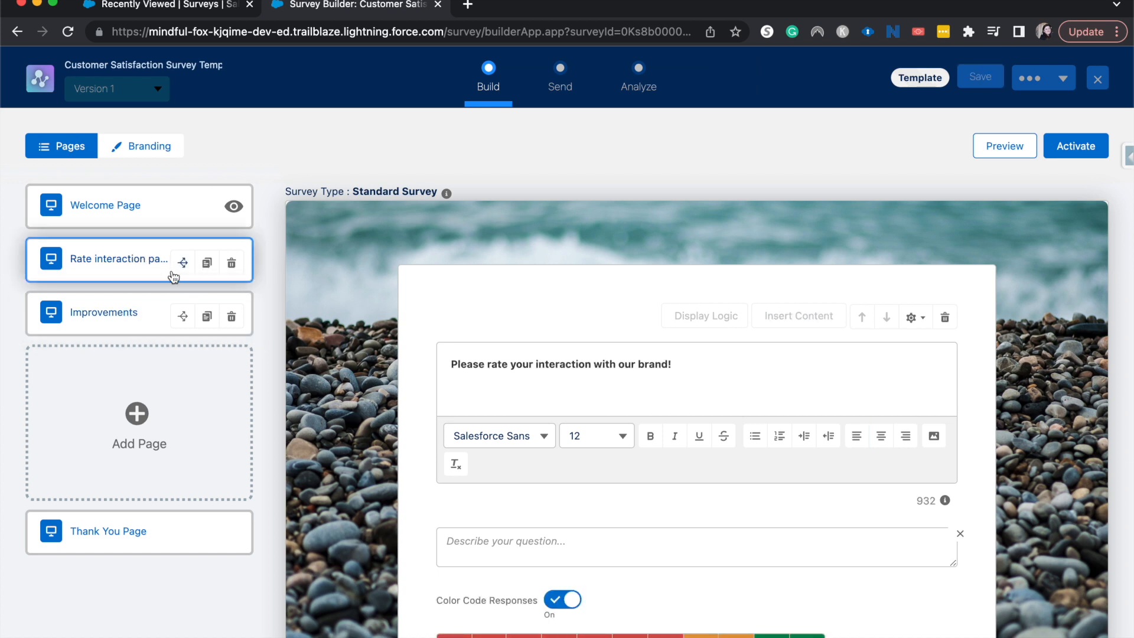
pyautogui.moveTo(182, 312)
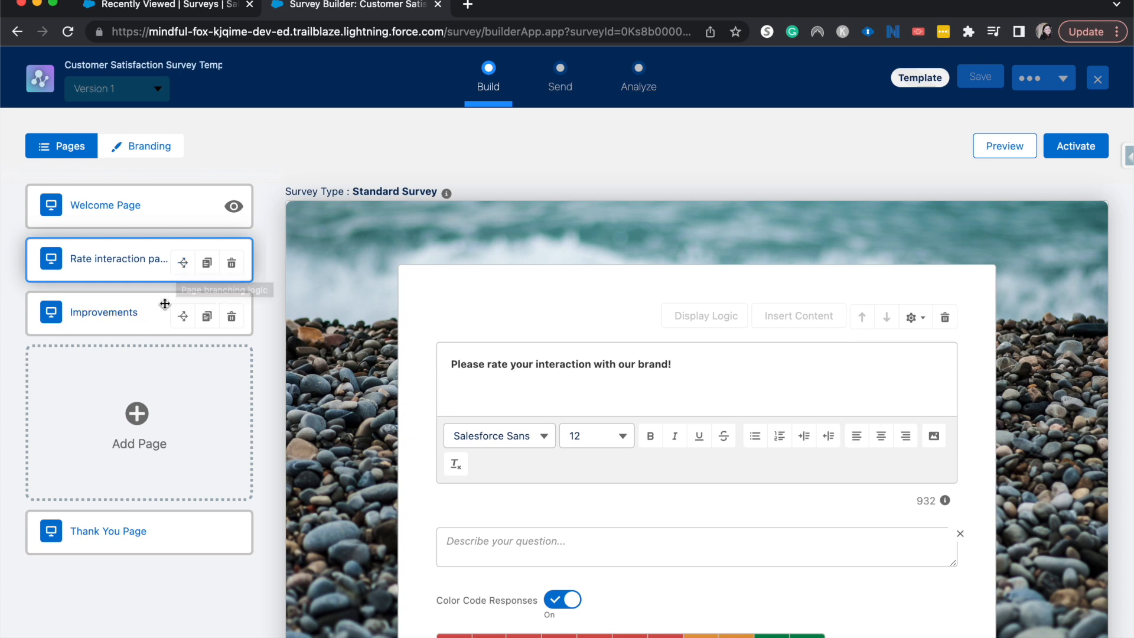
pyautogui.moveTo(194, 269)
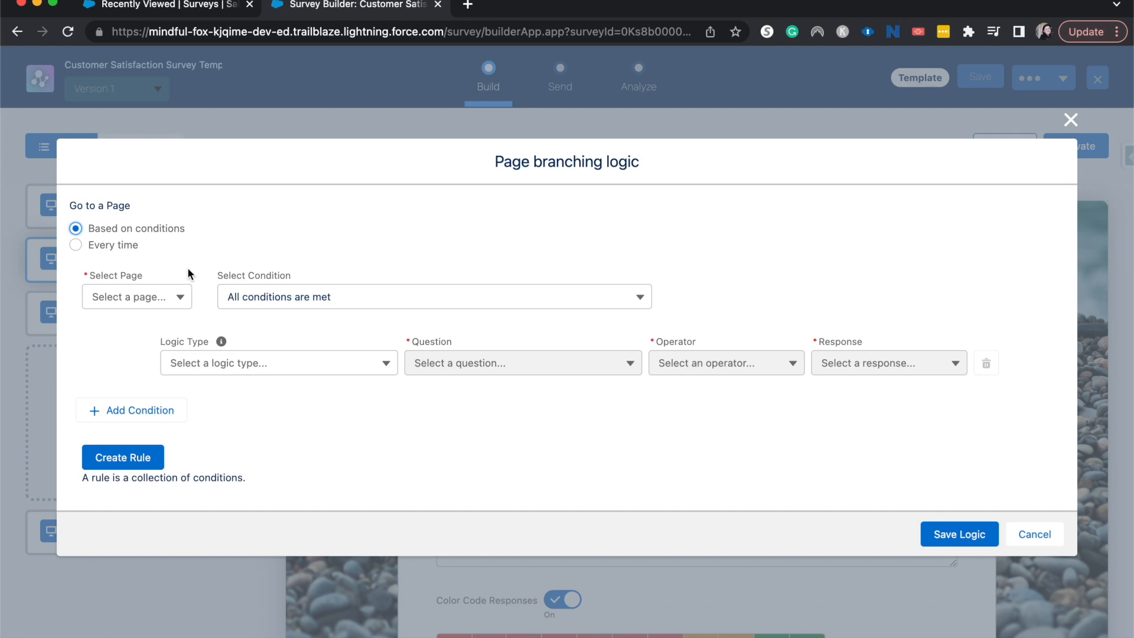
pyautogui.moveTo(104, 198)
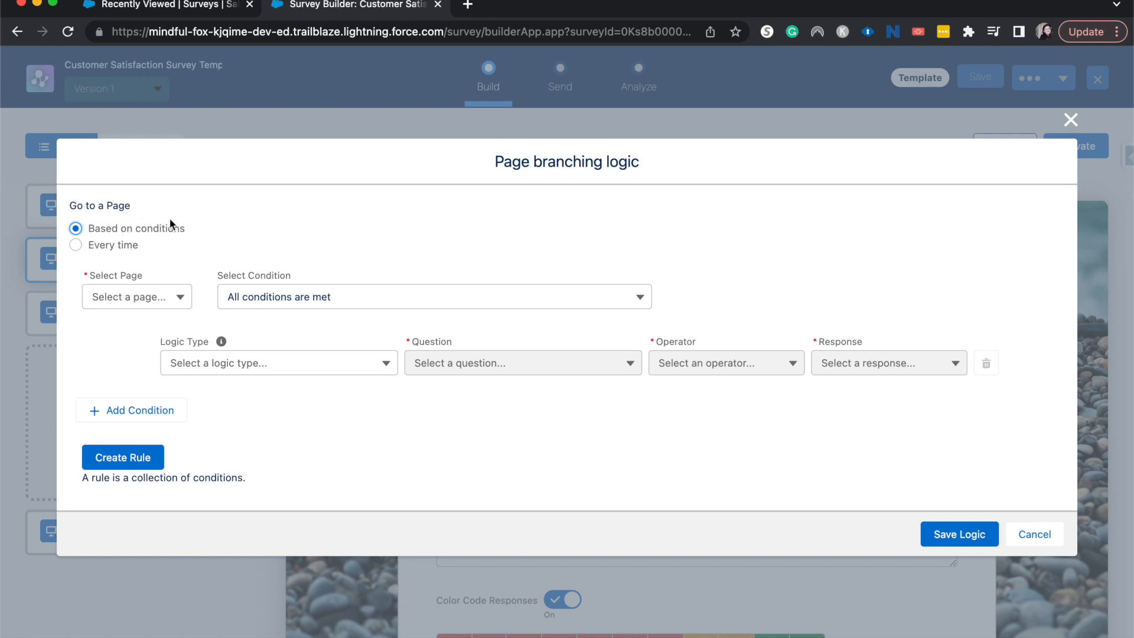
pyautogui.moveTo(152, 238)
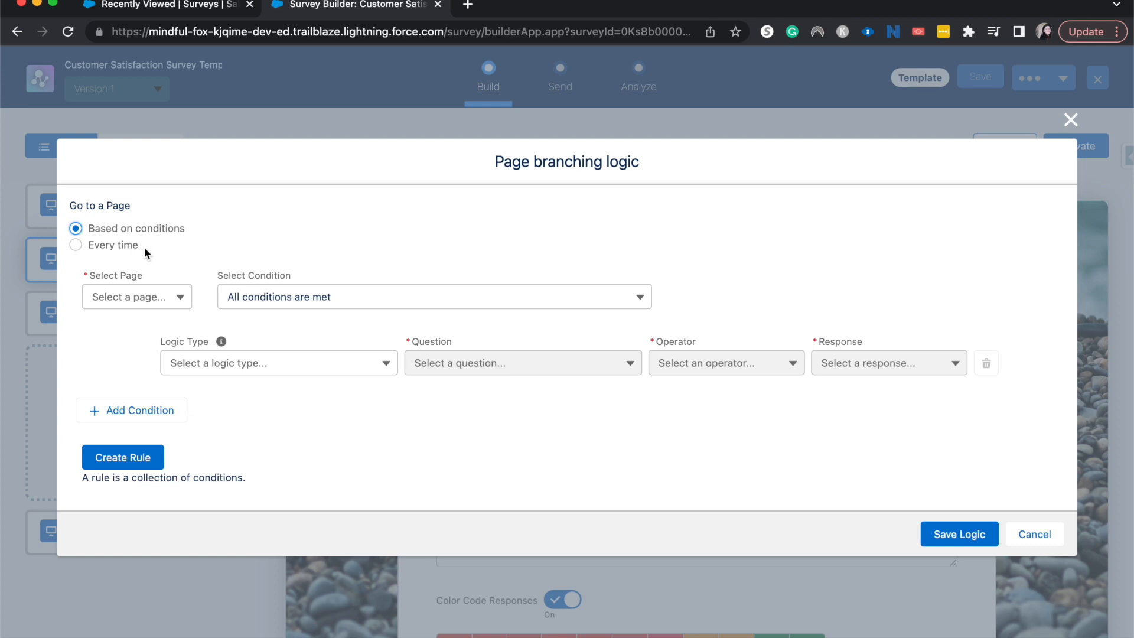
pyautogui.moveTo(162, 312)
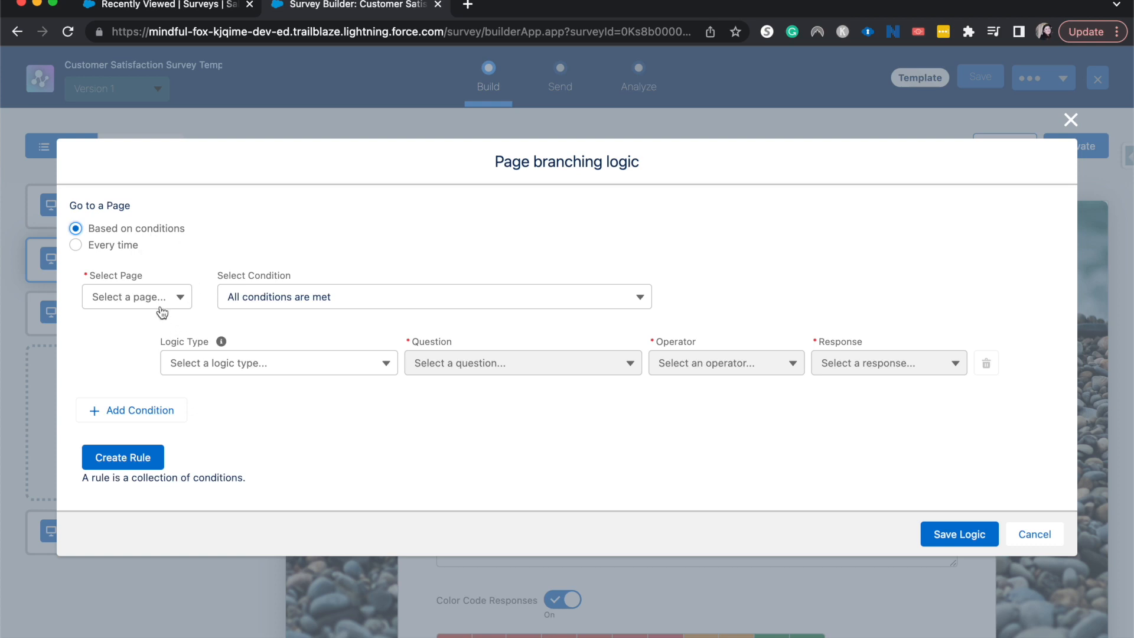
# Target page branching to Improvements with 'All conditions are met'
pyautogui.click(137, 297)
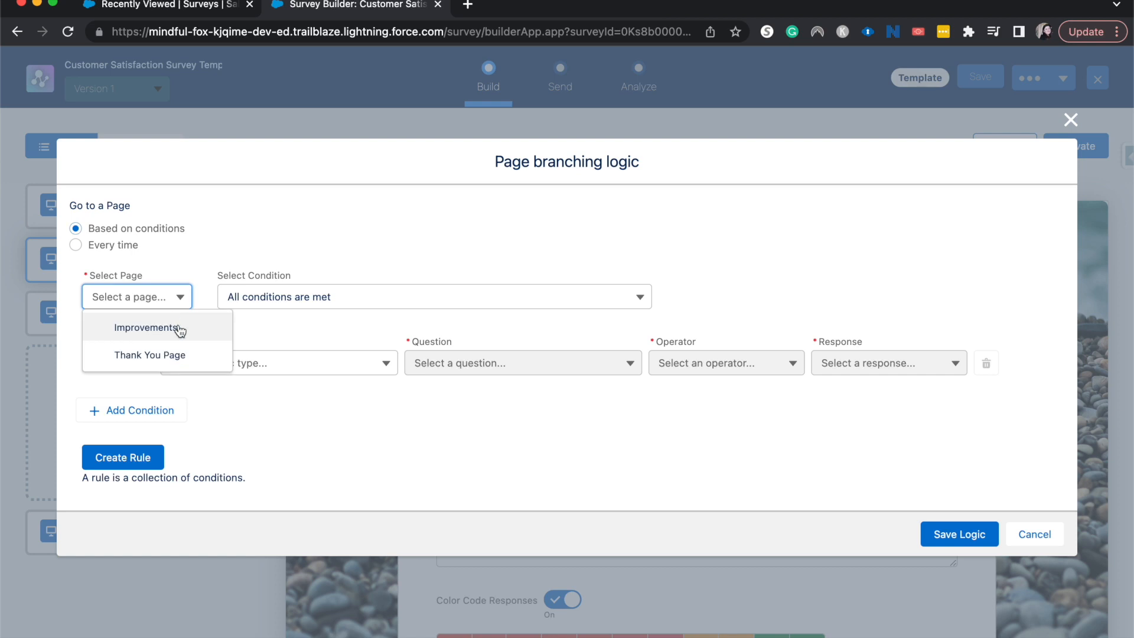
pyautogui.click(143, 327)
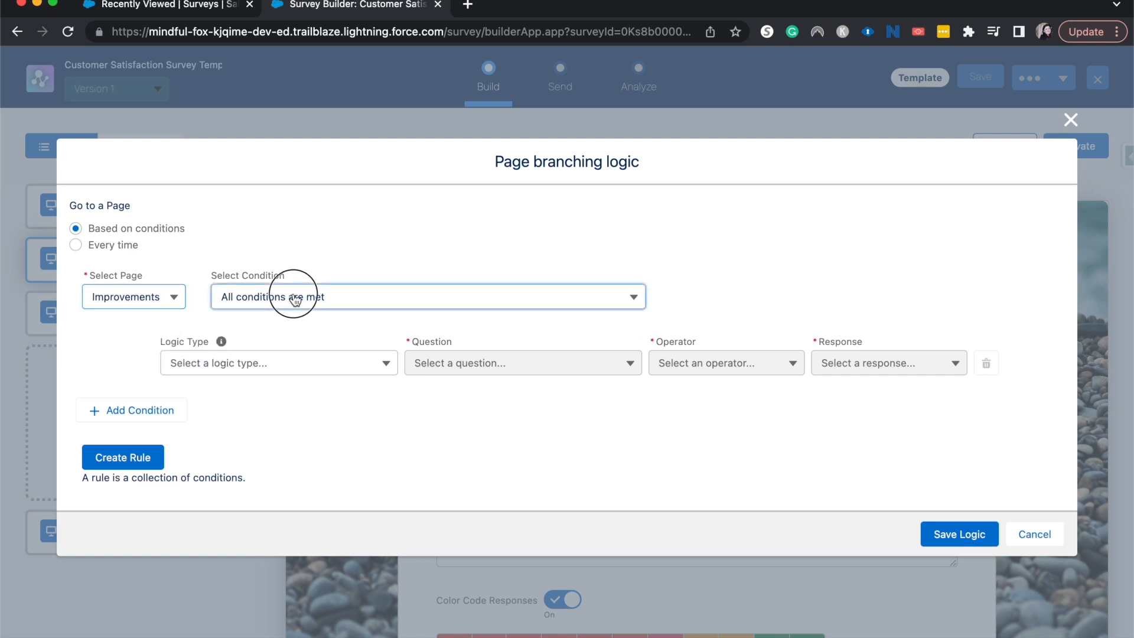
pyautogui.click(426, 297)
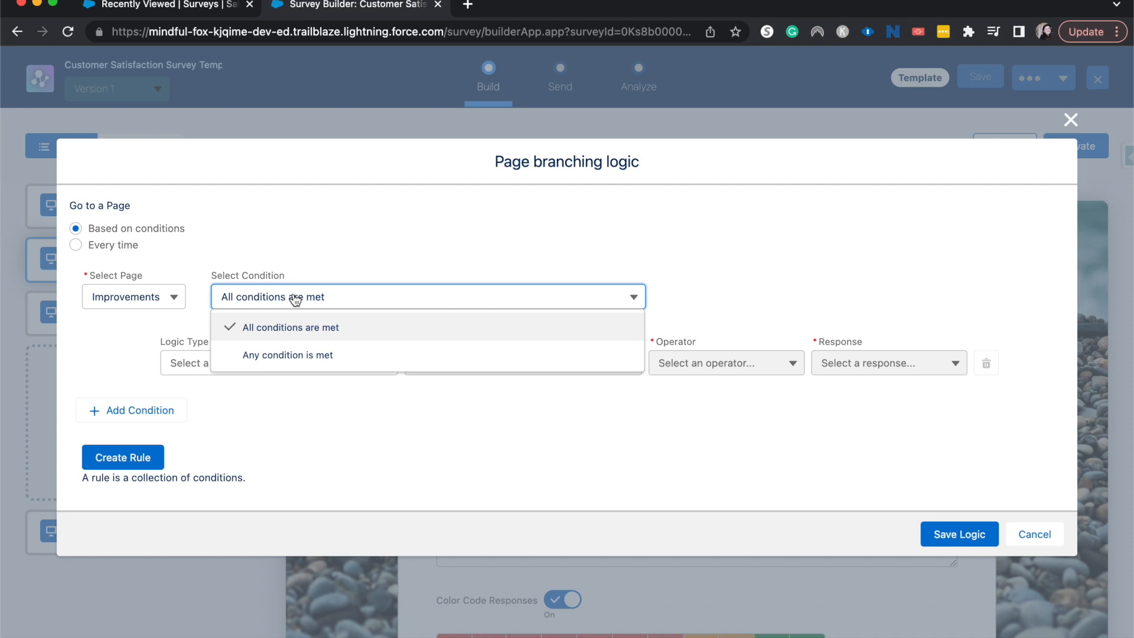
pyautogui.click(291, 327)
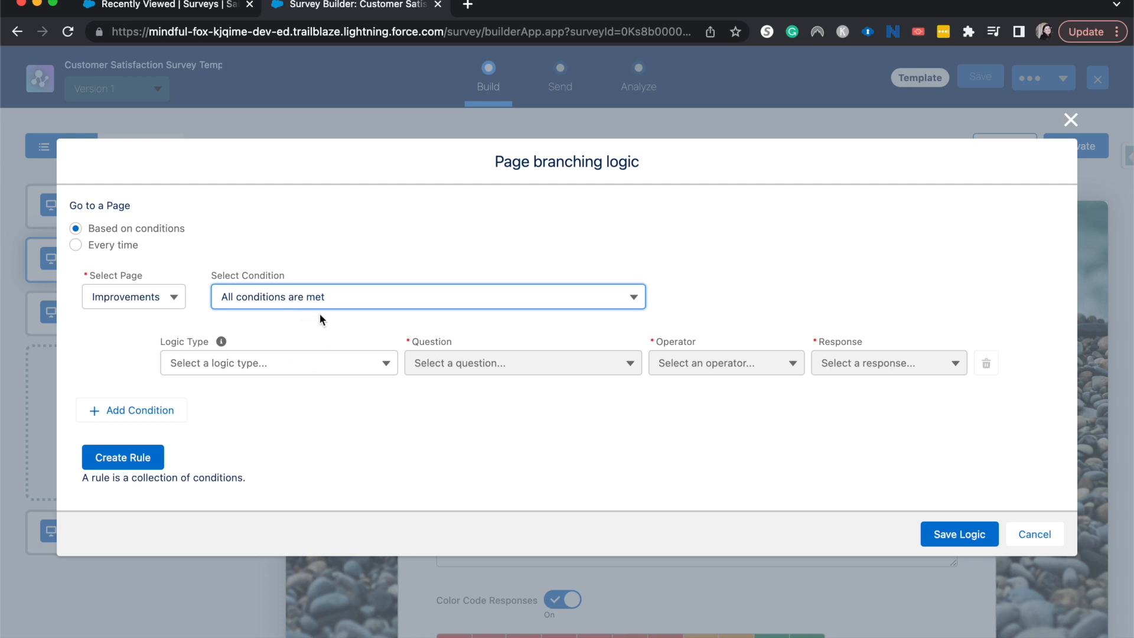
pyautogui.moveTo(243, 368)
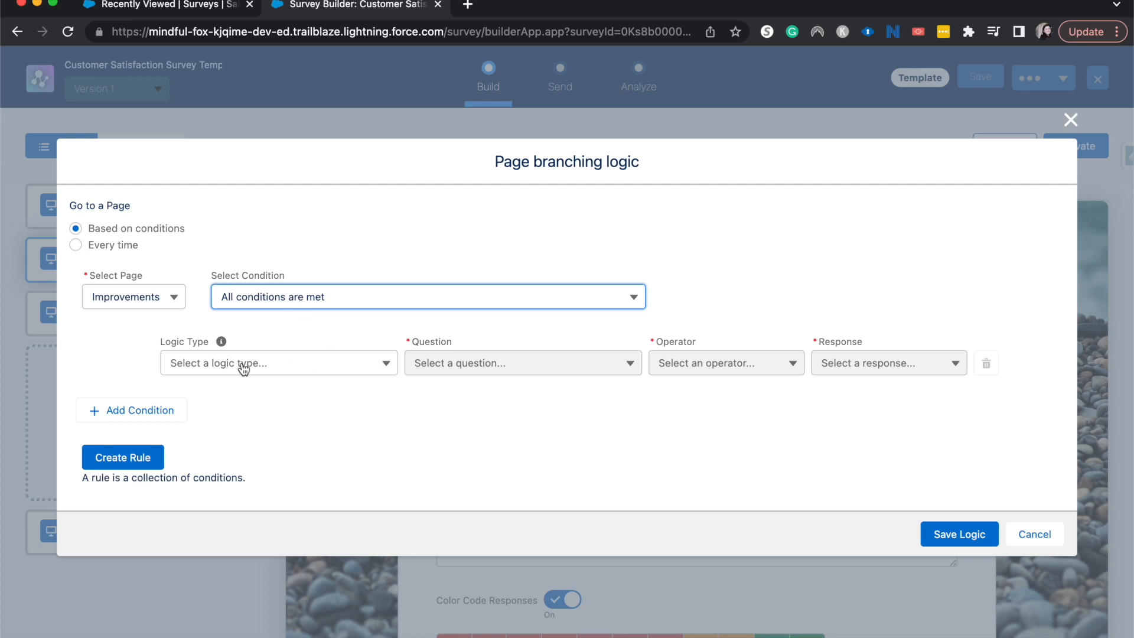
# Set condition: response to the rating question is less than or equal to 6
pyautogui.click(277, 362)
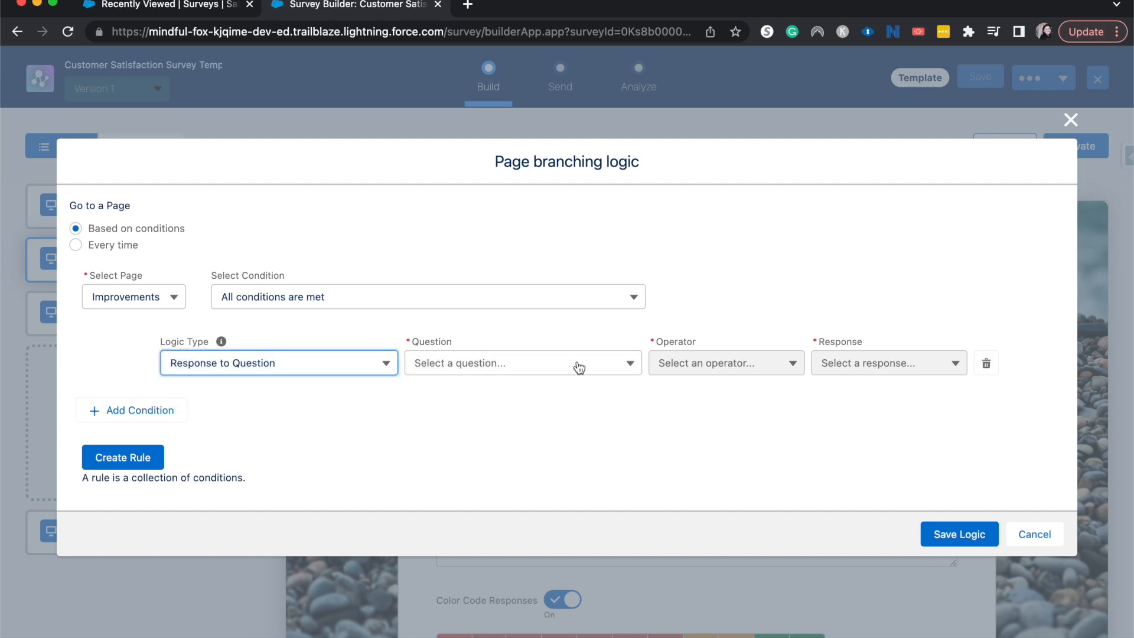
pyautogui.click(521, 362)
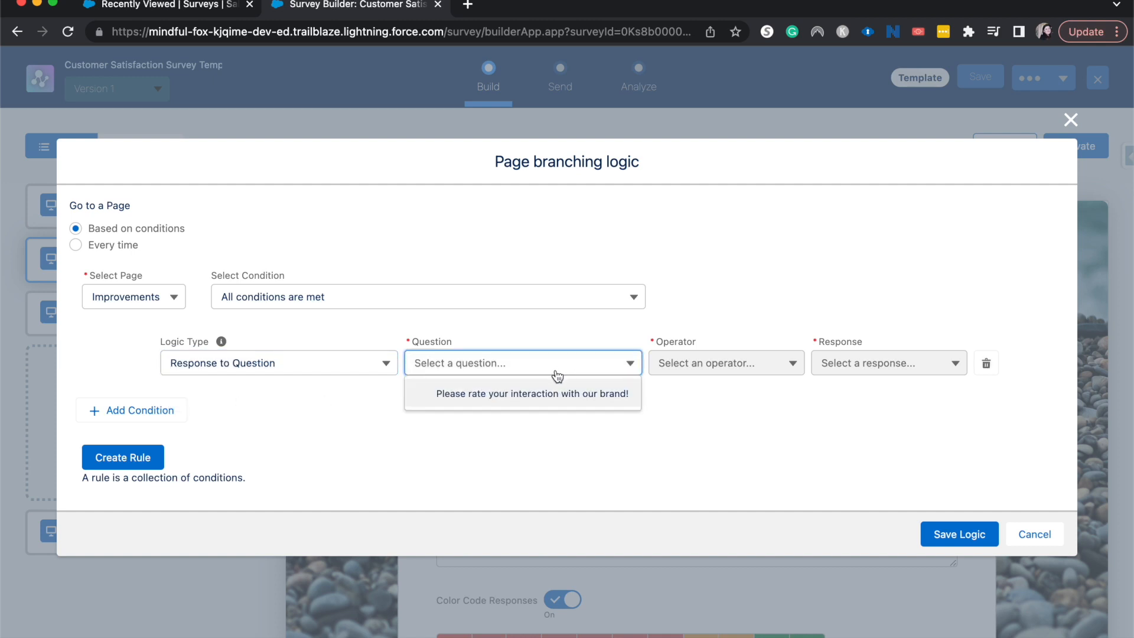
pyautogui.click(532, 393)
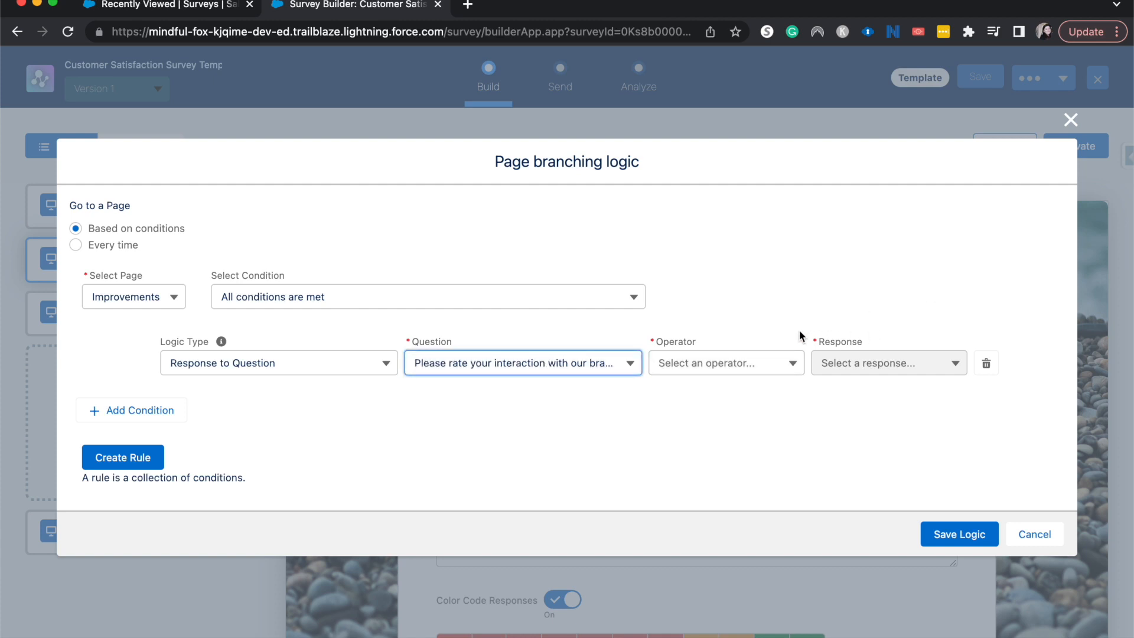
pyautogui.click(724, 362)
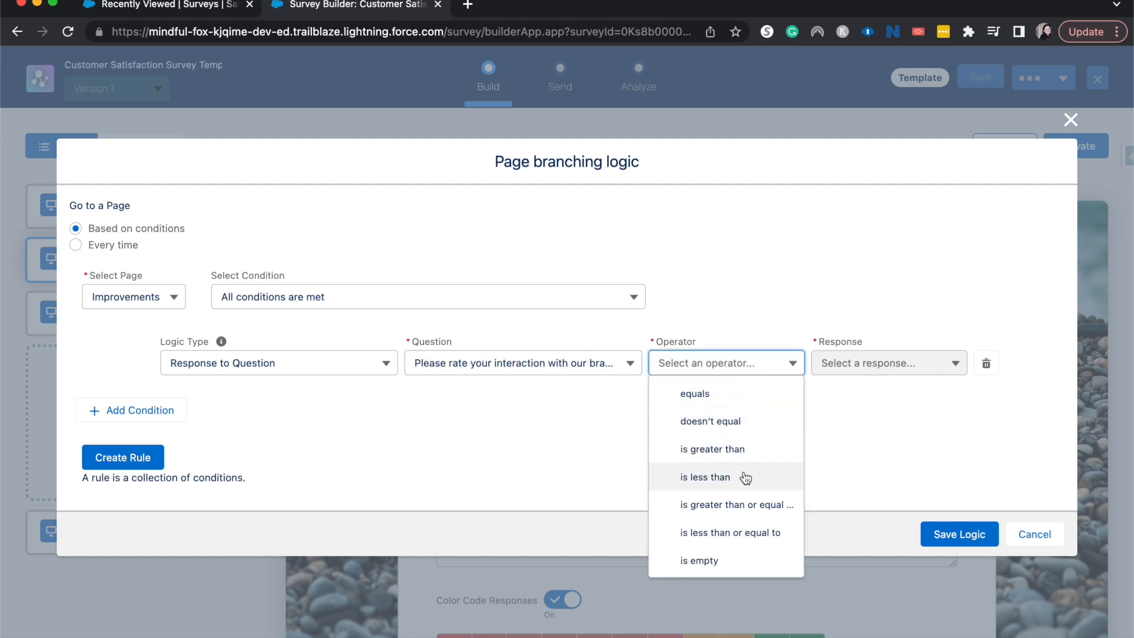
pyautogui.click(728, 533)
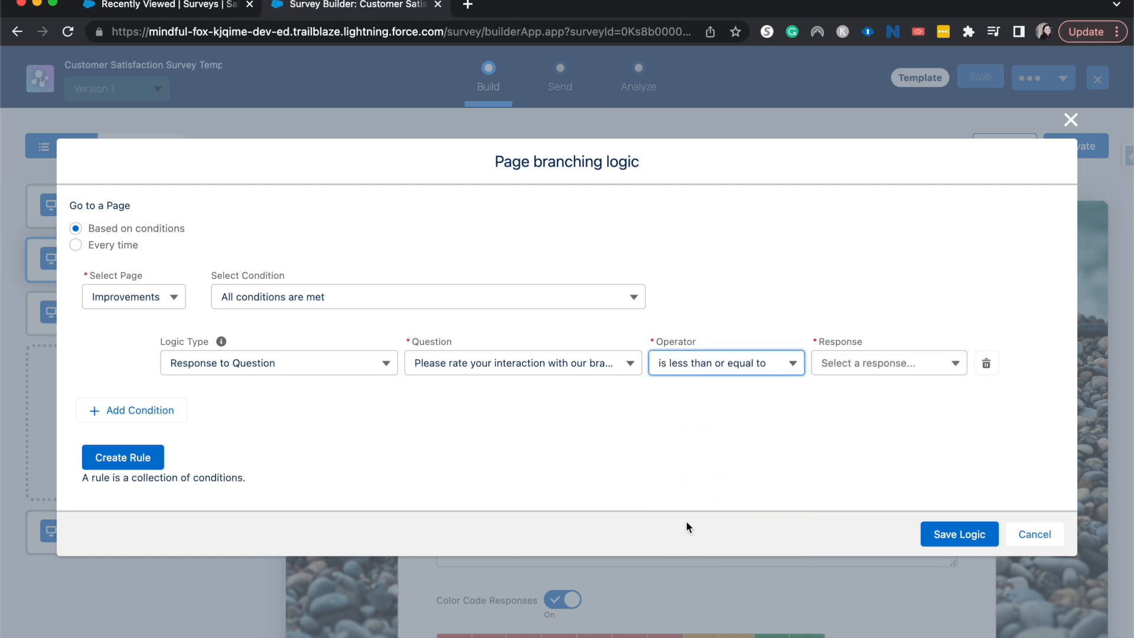
pyautogui.click(888, 363)
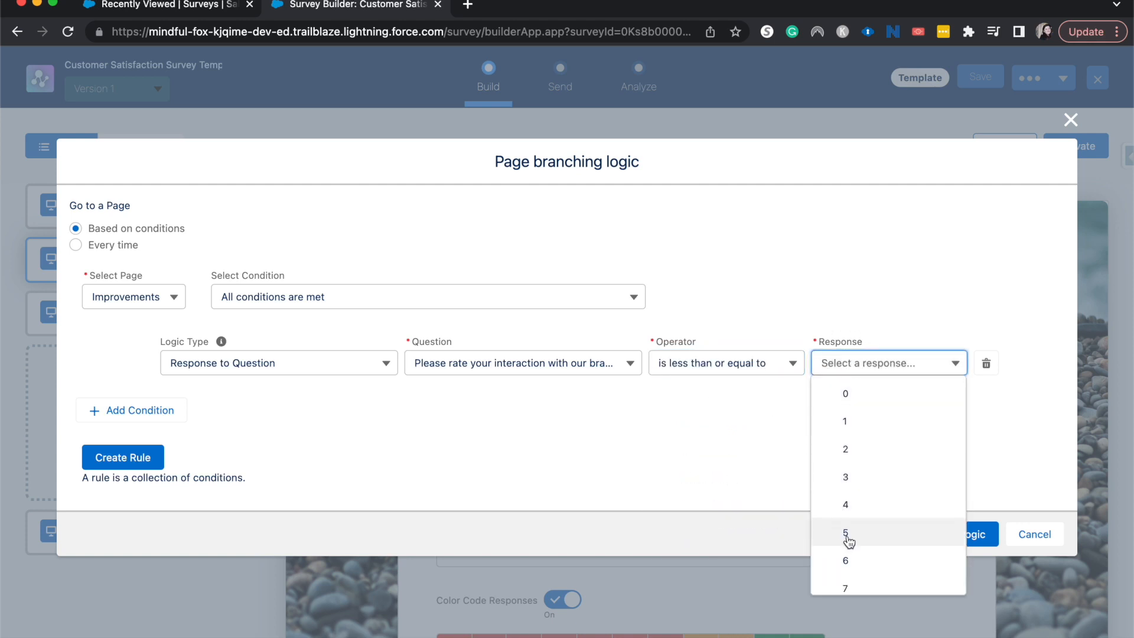
pyautogui.click(845, 560)
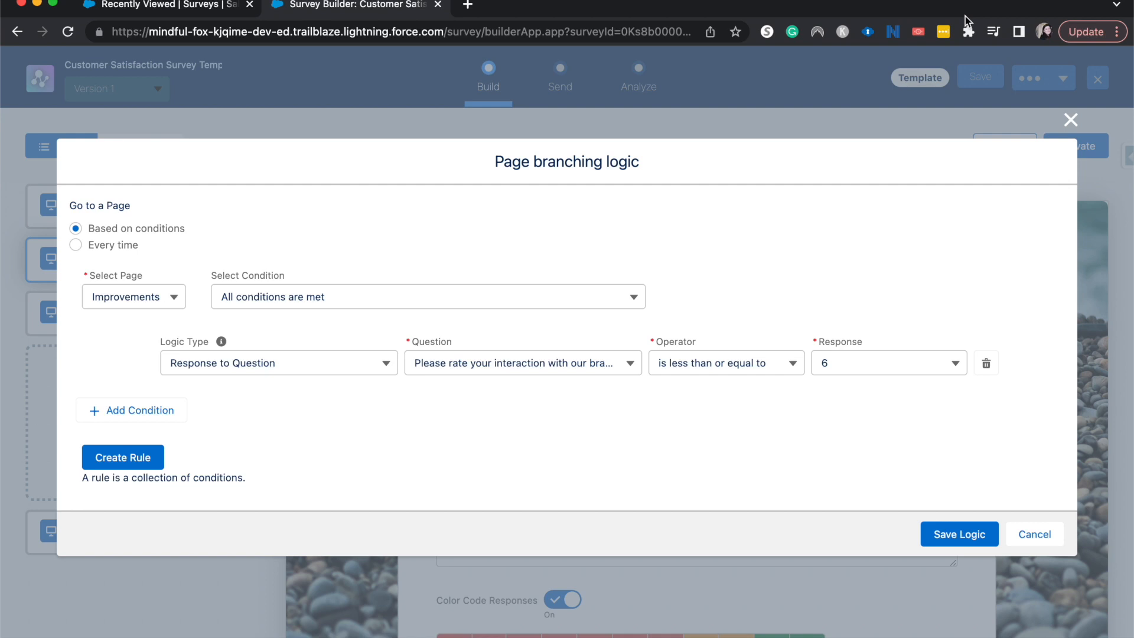
pyautogui.moveTo(126, 397)
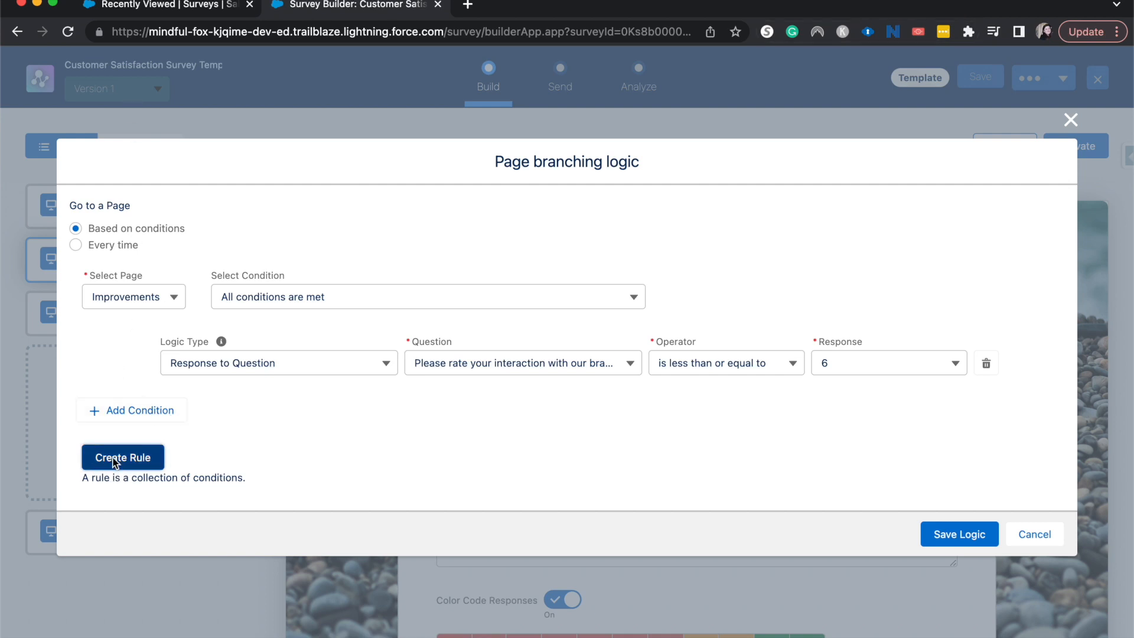
# Create the branching rule, save the logic, and save the survey
pyautogui.click(122, 457)
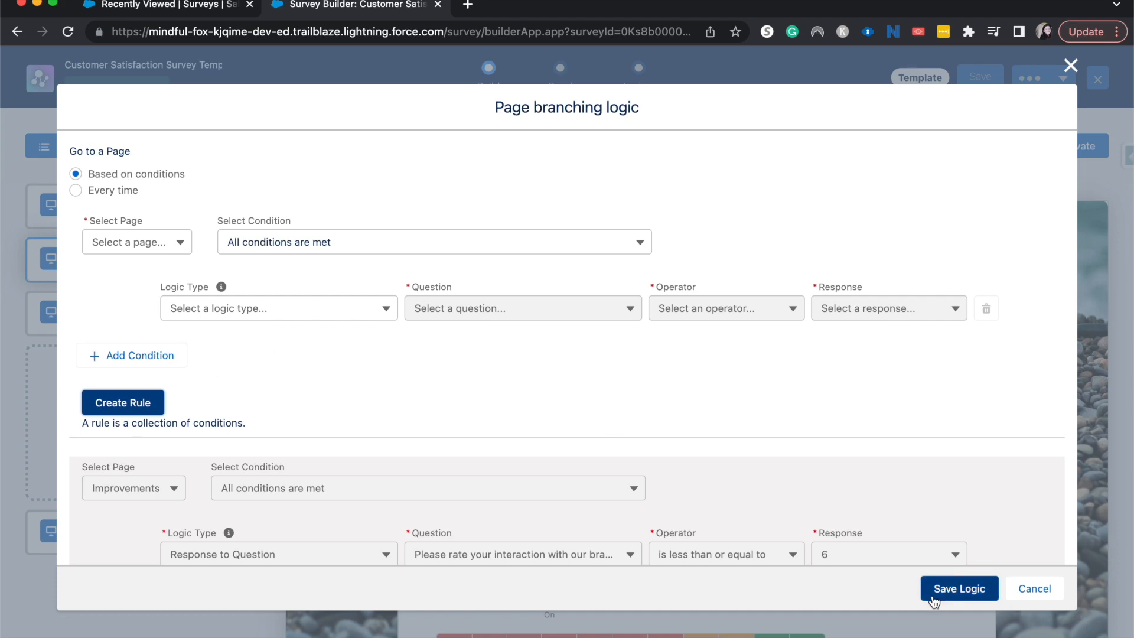
pyautogui.click(958, 588)
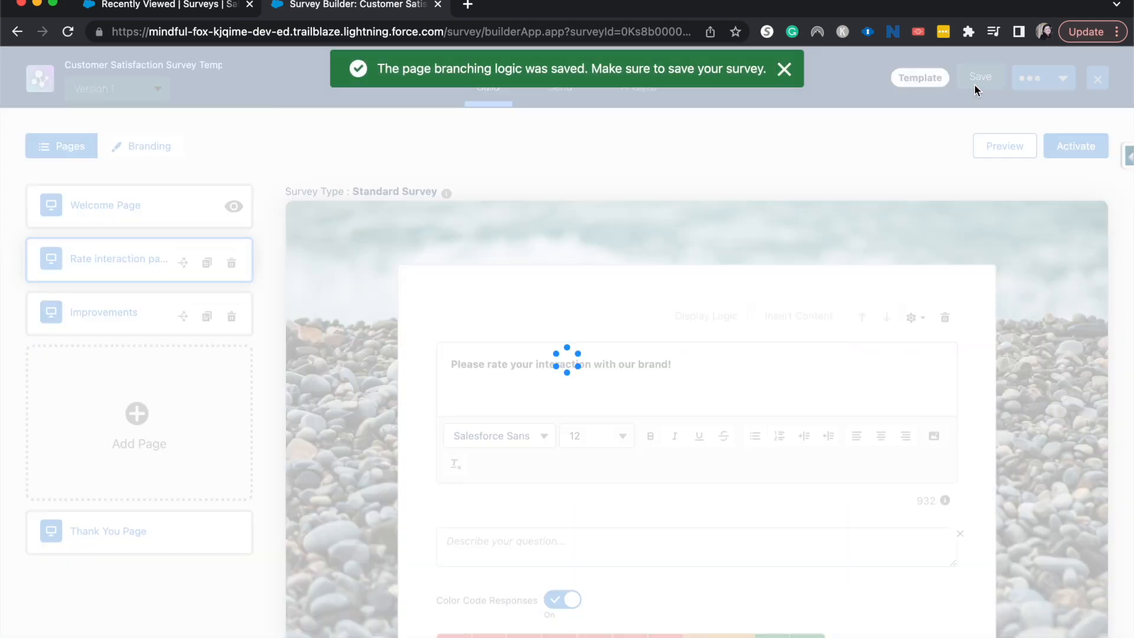
pyautogui.click(979, 78)
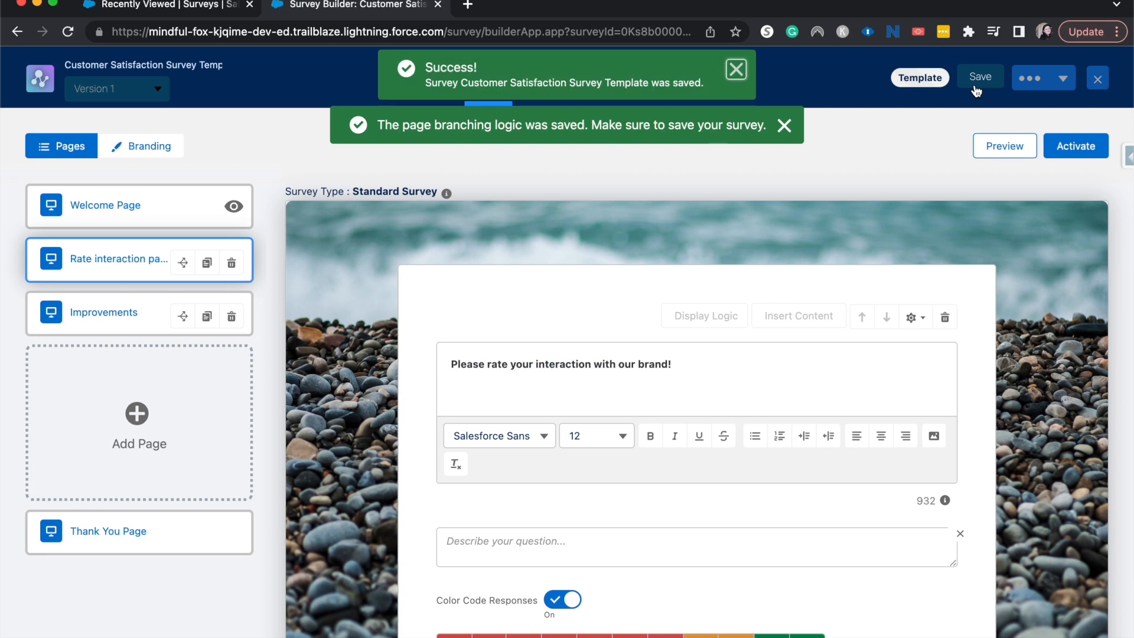
pyautogui.click(784, 125)
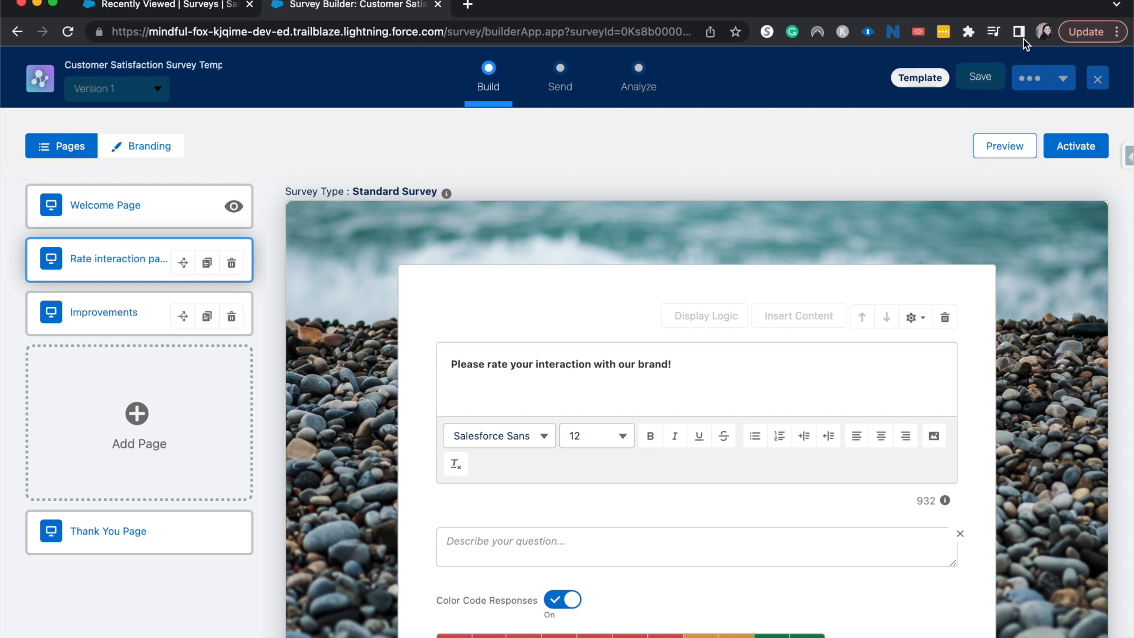
pyautogui.moveTo(586, 121)
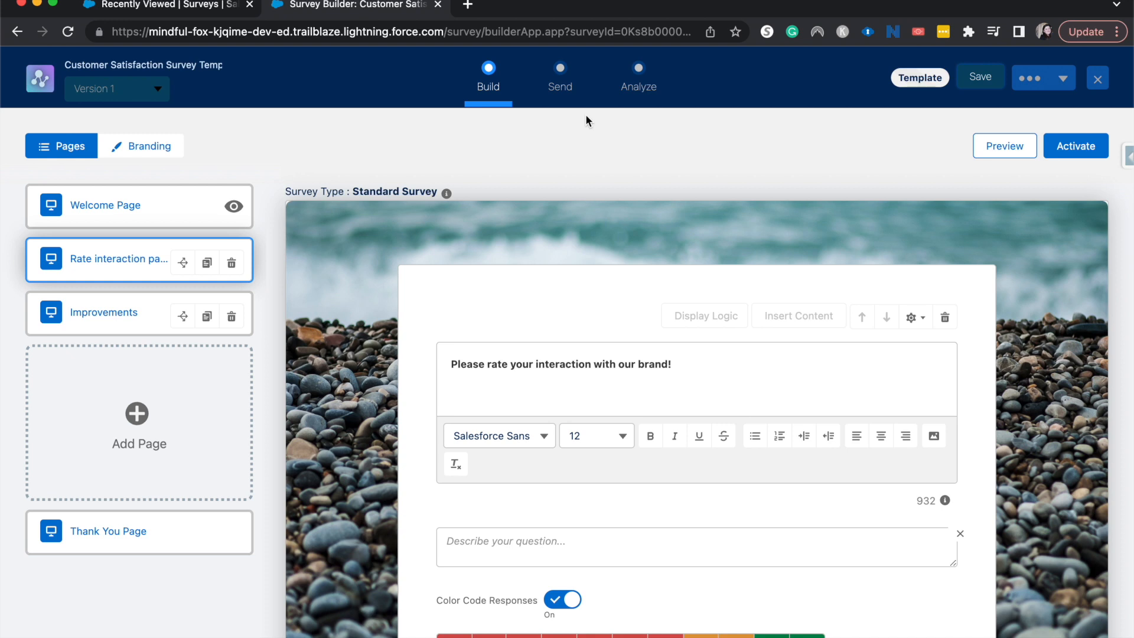
pyautogui.moveTo(648, 122)
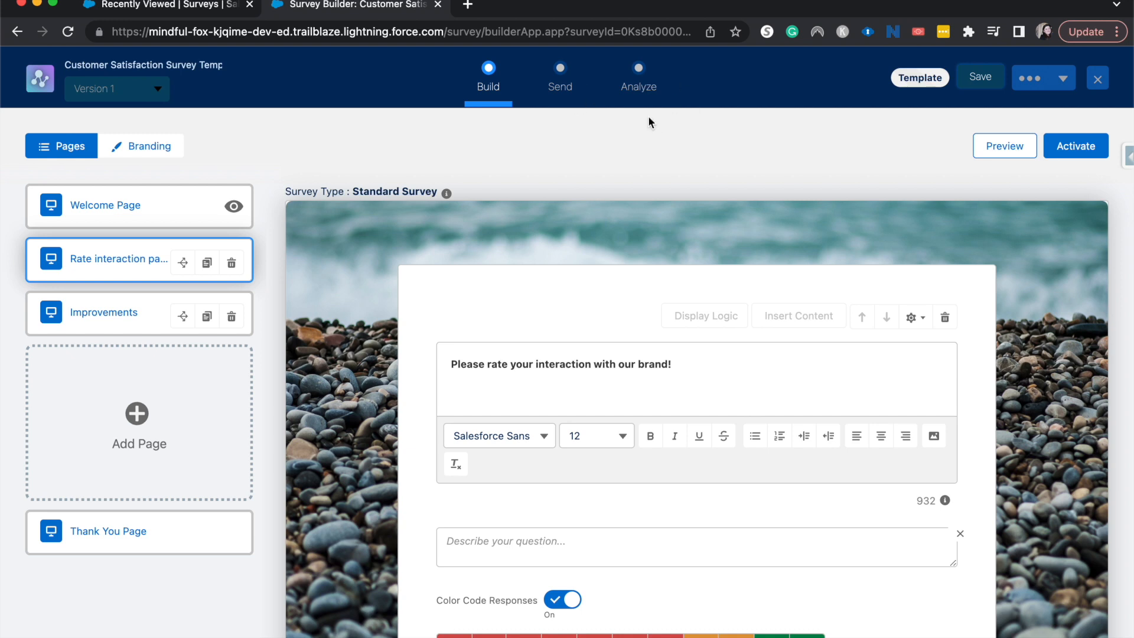
pyautogui.moveTo(629, 134)
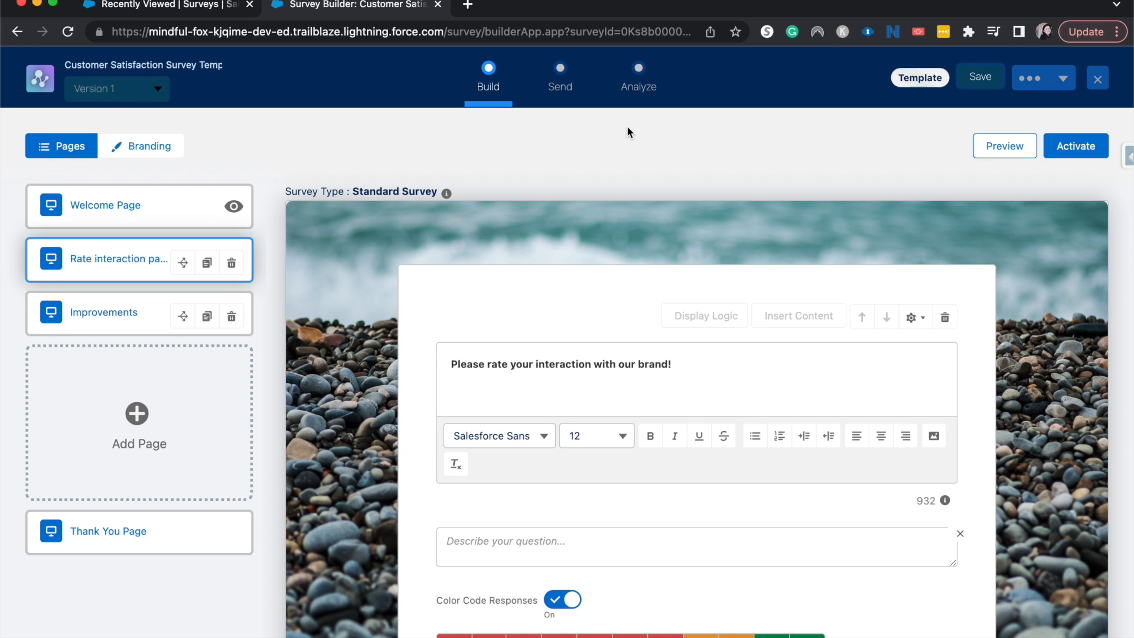
pyautogui.moveTo(633, 14)
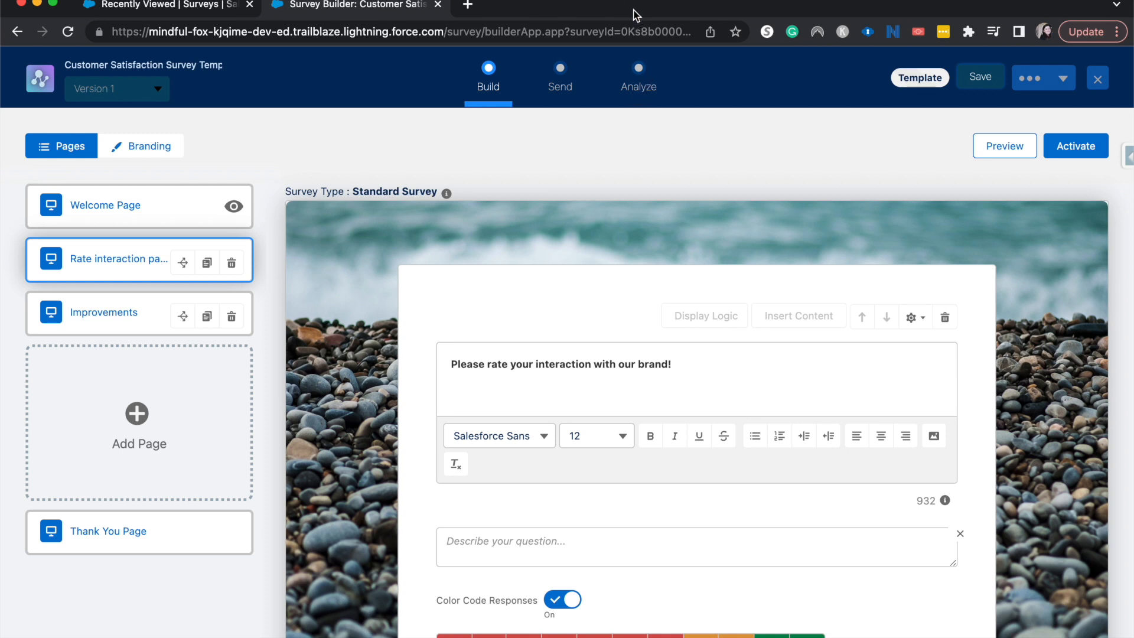
pyautogui.moveTo(685, 9)
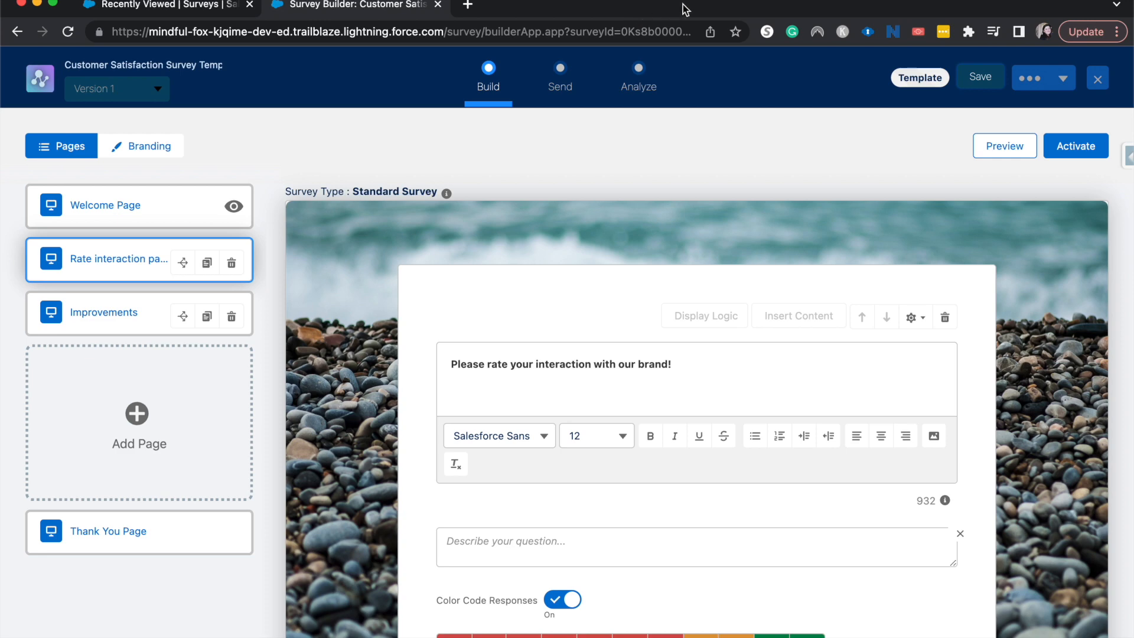